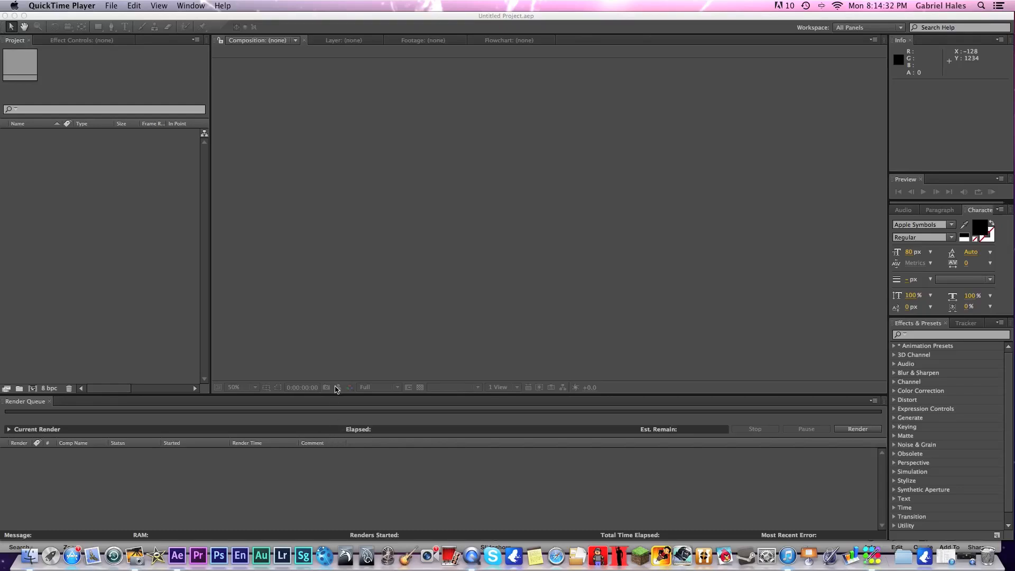
pyautogui.moveTo(348, 375)
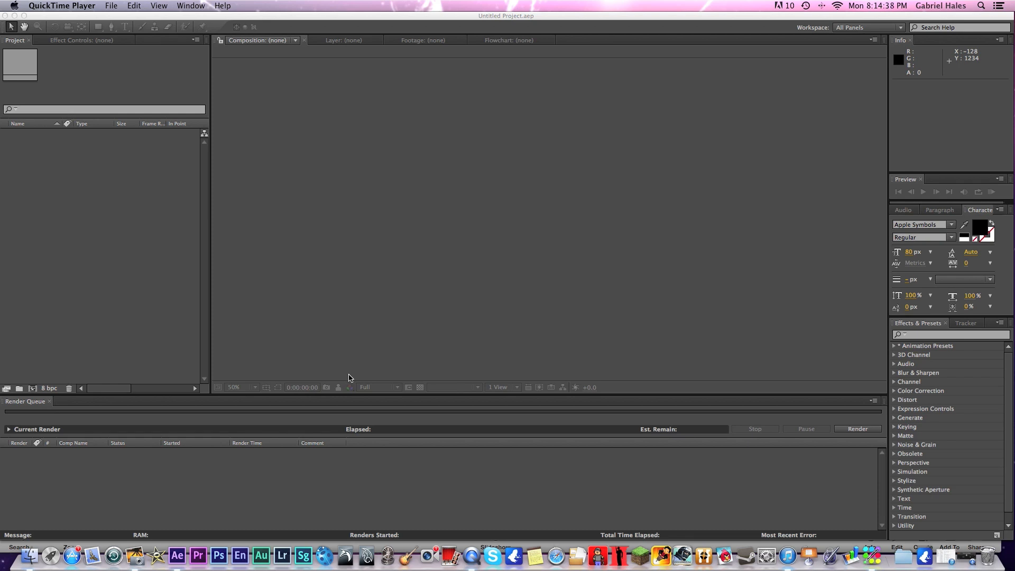
pyautogui.moveTo(337, 386)
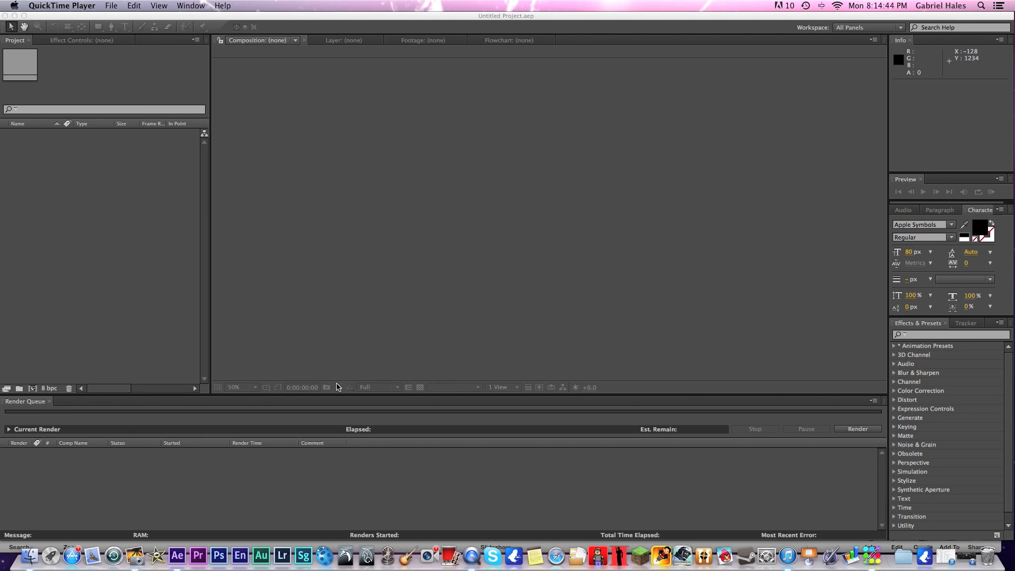
pyautogui.moveTo(363, 326)
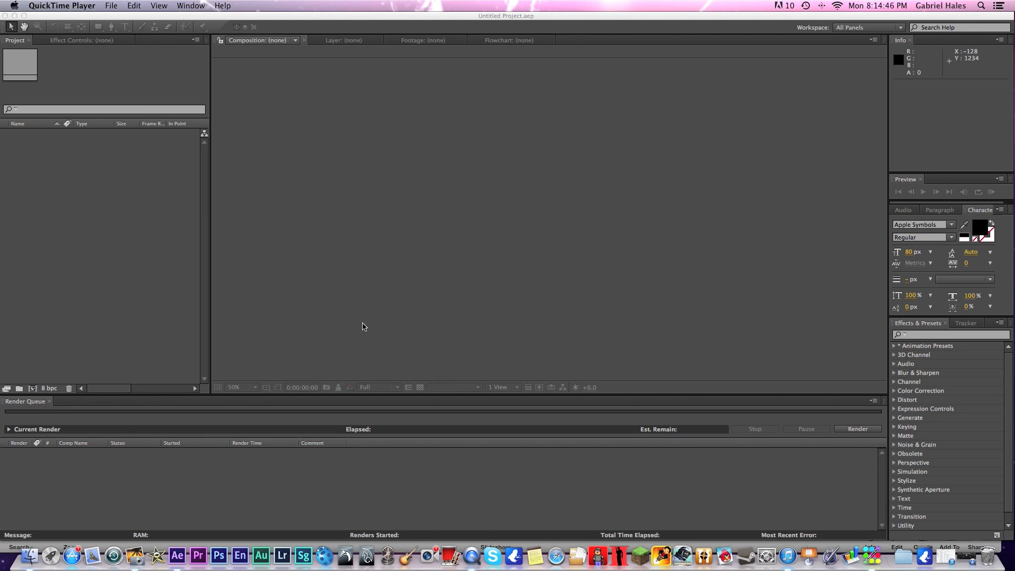
pyautogui.moveTo(382, 311)
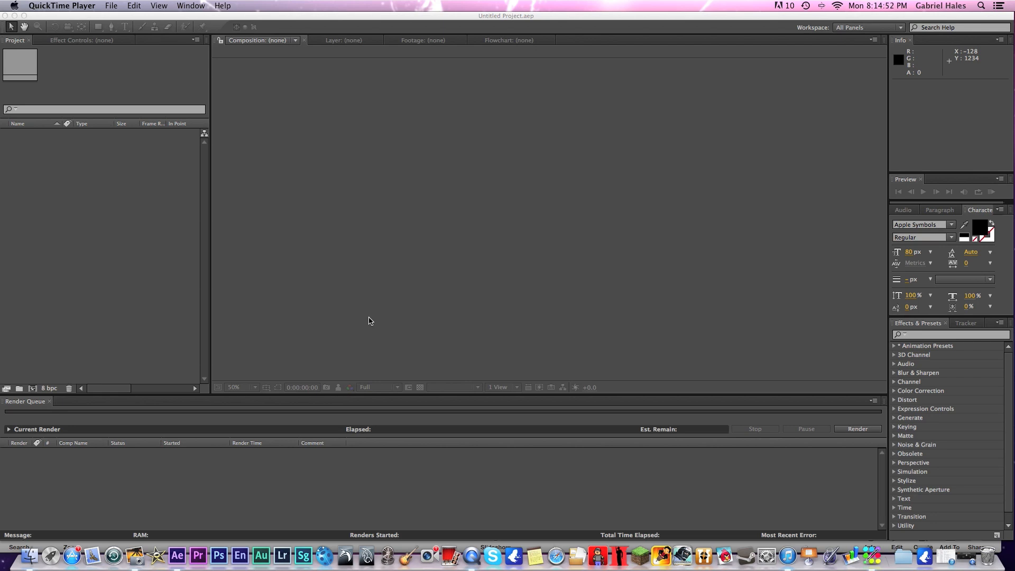
pyautogui.moveTo(365, 313)
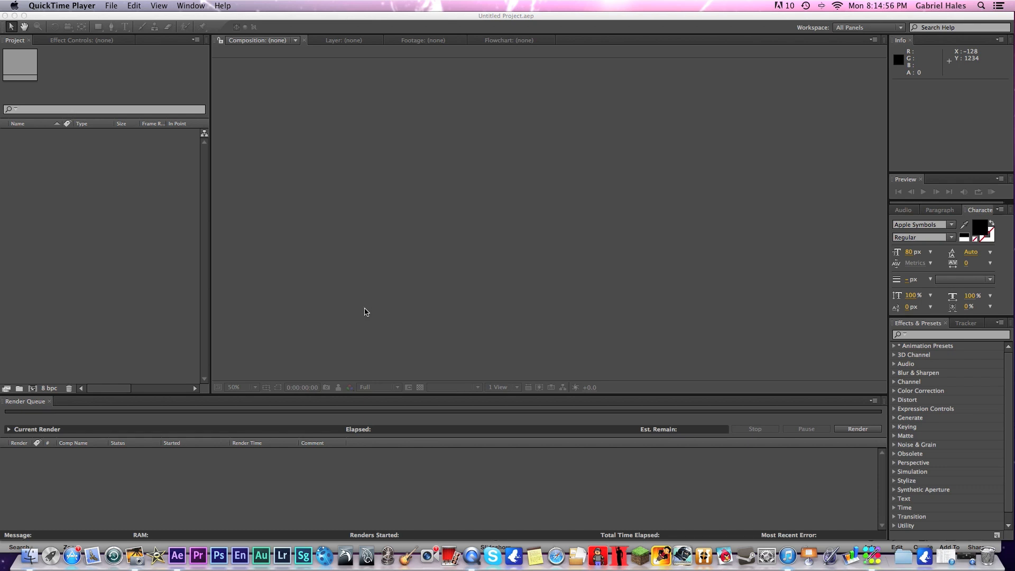
pyautogui.moveTo(344, 207)
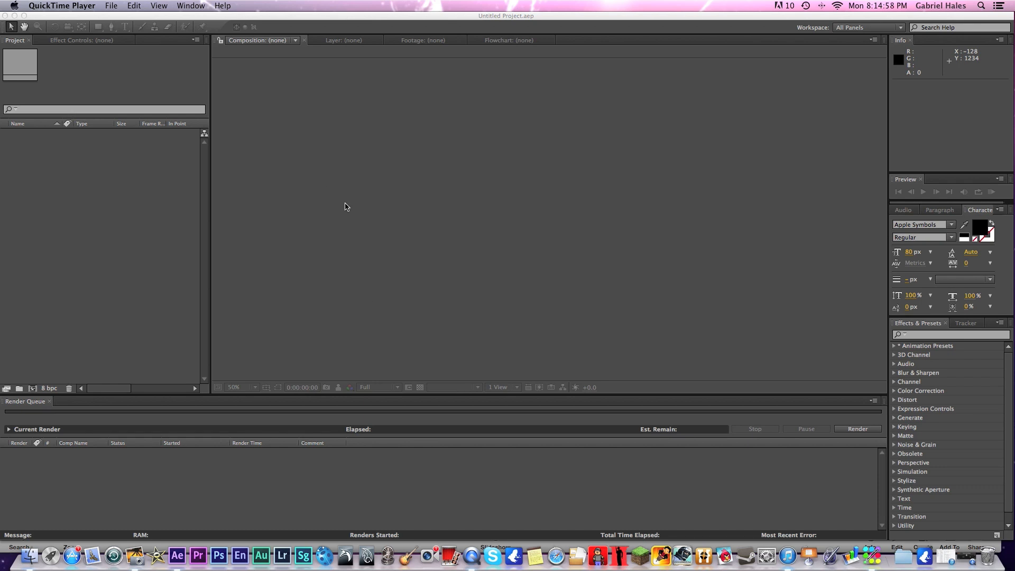
pyautogui.moveTo(409, 114)
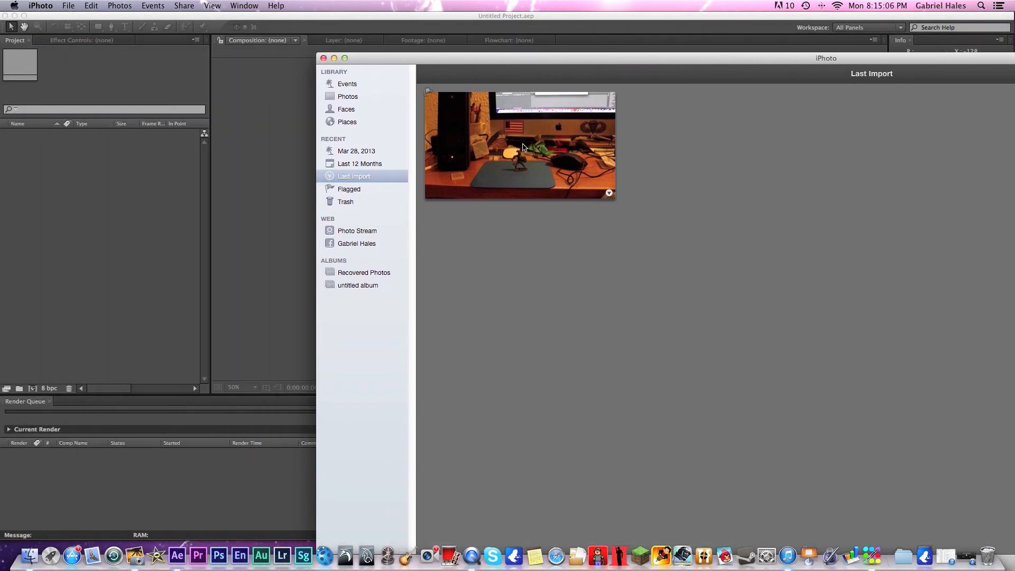
# Preview the toy soldier desk clip from Last Import in a maximized iPhoto window, then pause it.
pyautogui.click(344, 58)
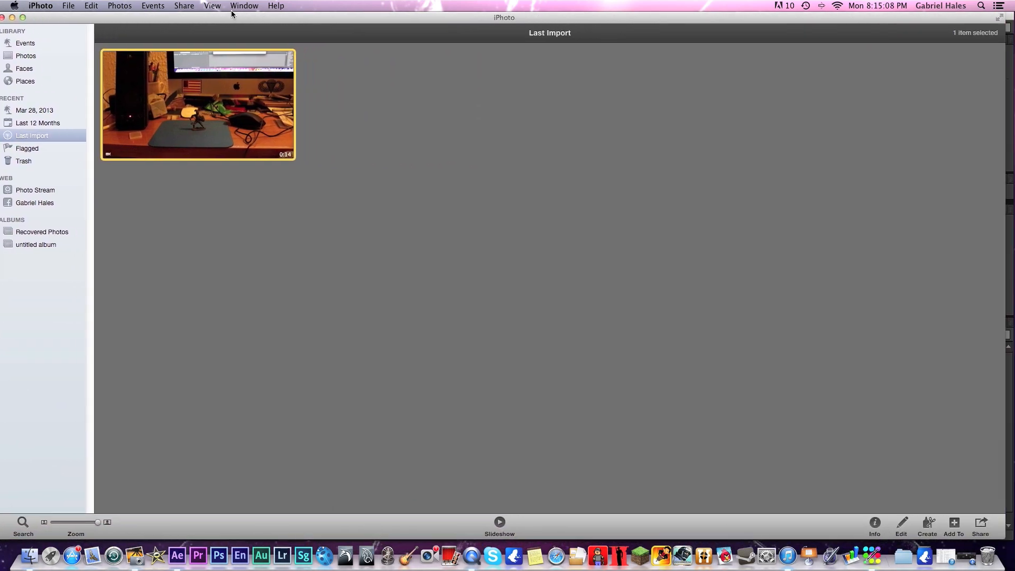
pyautogui.doubleClick(196, 105)
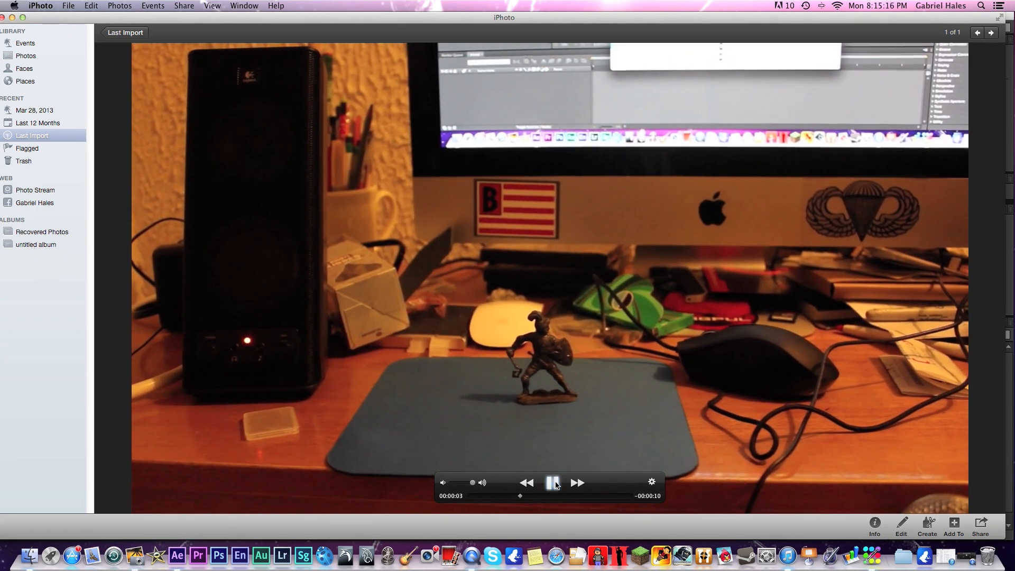
pyautogui.click(552, 482)
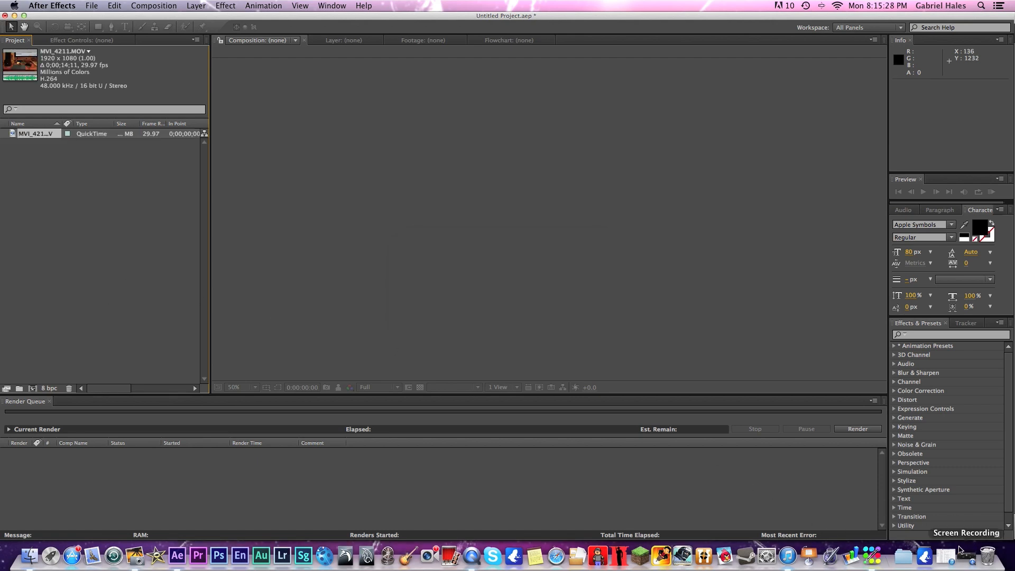
# Import Explosion_01.mp4 from the Tutorial Explosion folder into the project.
pyautogui.press('cmd+tab')
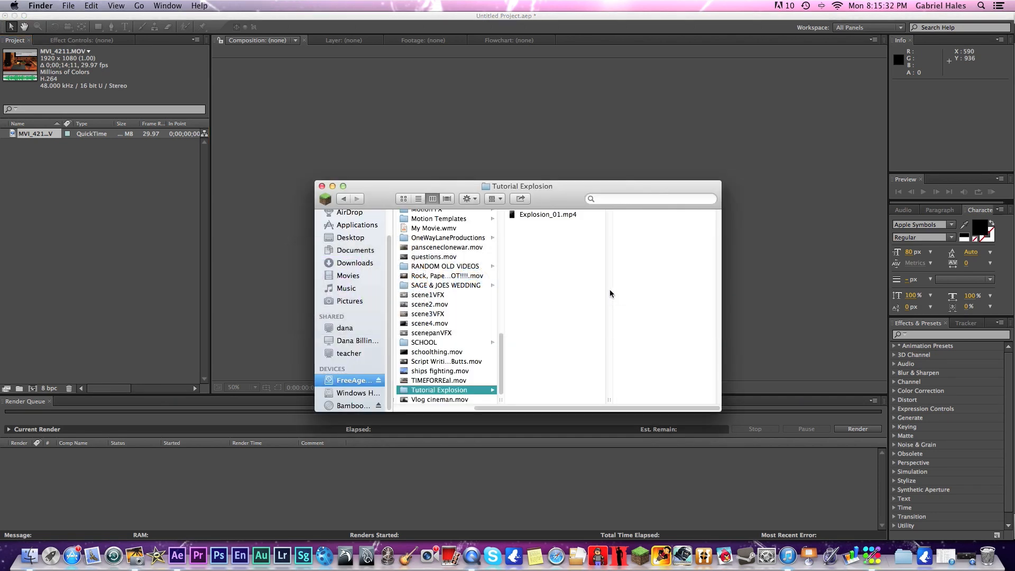
pyautogui.click(547, 214)
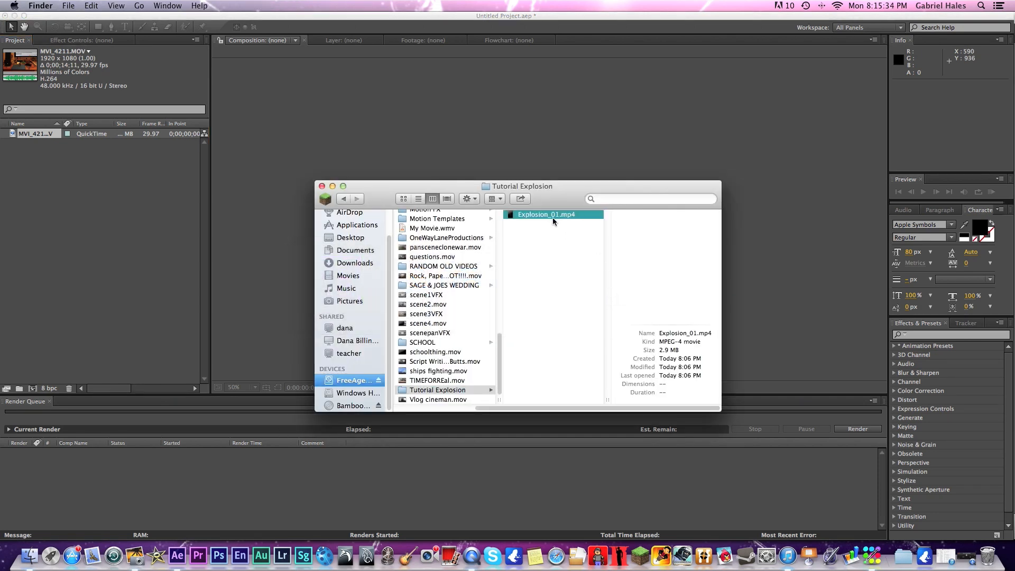
pyautogui.moveTo(553, 214); pyautogui.dragTo(123, 238)
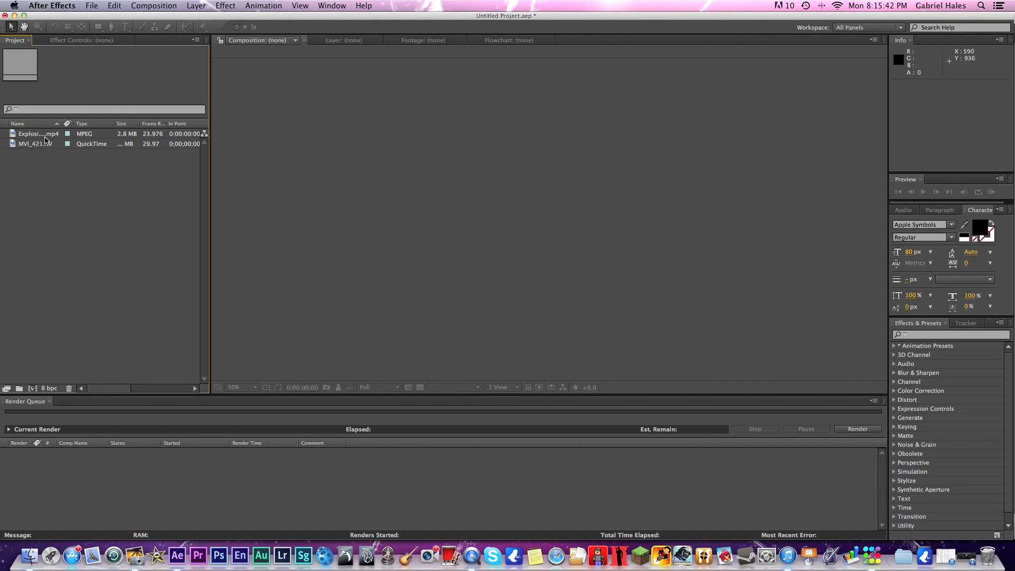
# Select the explosion clip and then the desk footage MVI_4211.MOV in the Project panel.
pyautogui.click(34, 144)
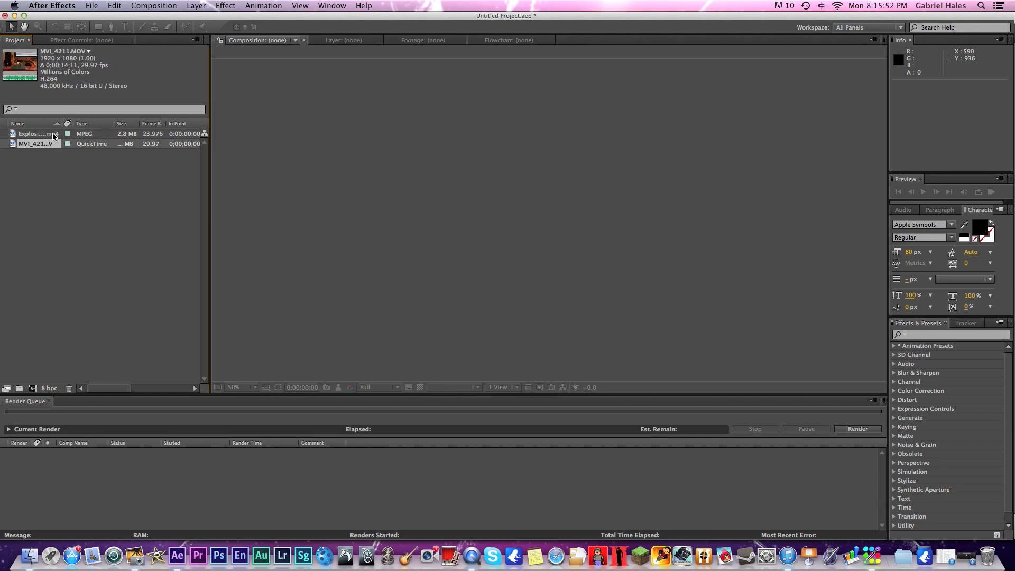
pyautogui.click(35, 143)
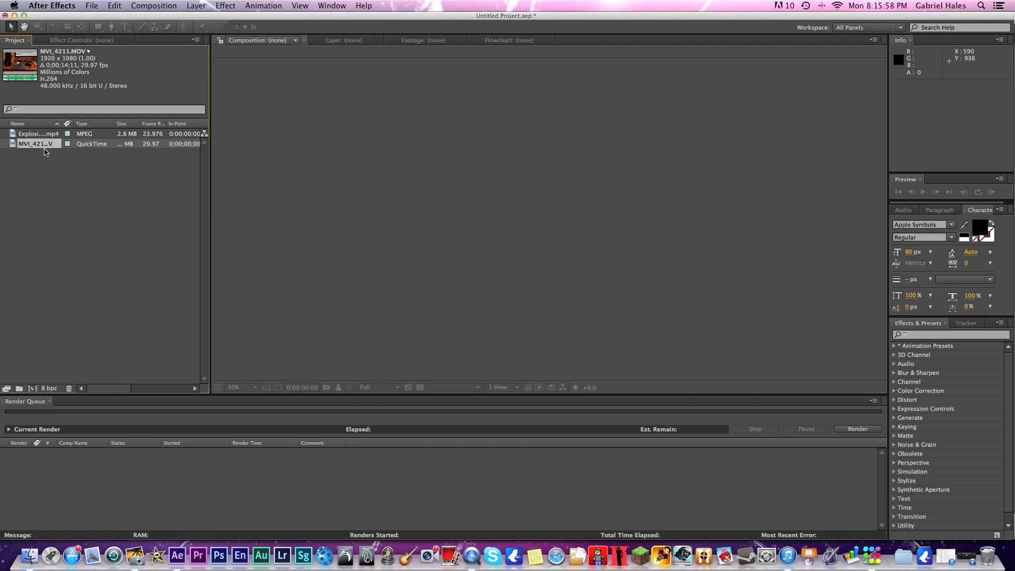
pyautogui.click(36, 134)
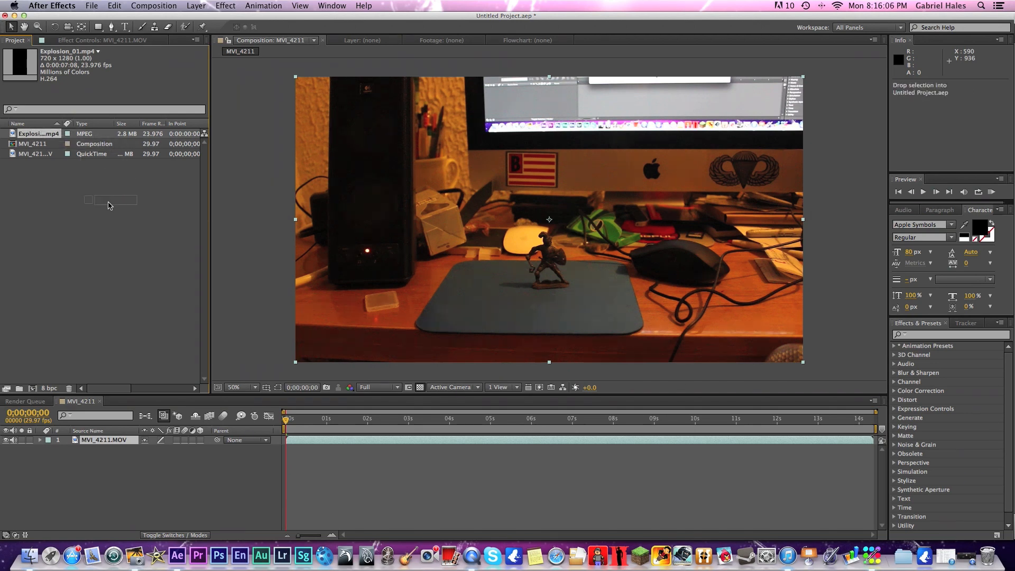
# Place Explosion_01.mp4 as a layer above the desk footage in the MVI_4211 composition.
pyautogui.moveTo(35, 133); pyautogui.dragTo(404, 440)
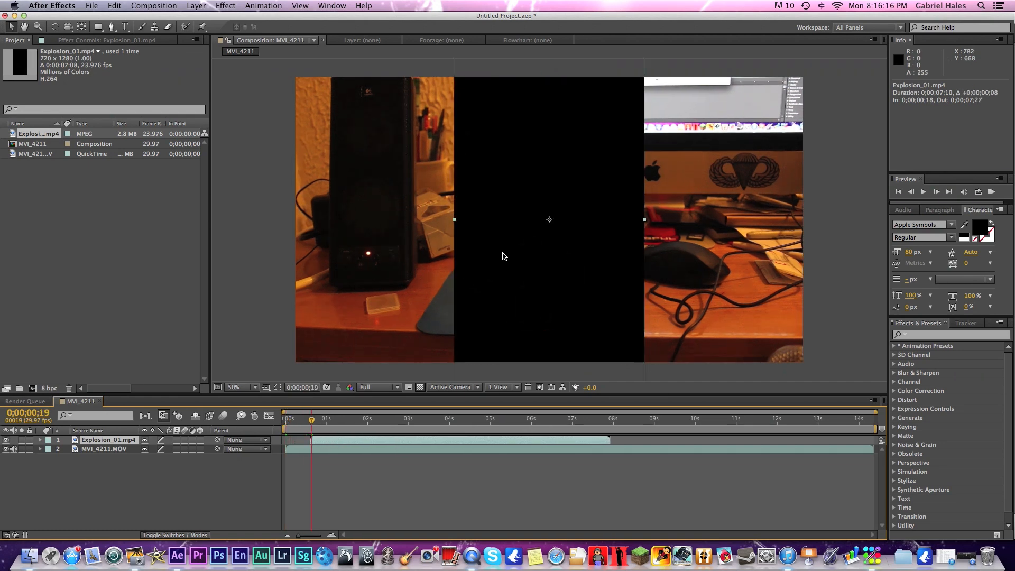
# Key out the explosion's black background with Color Key, tolerance 80 and edge feather 1.2.
pyautogui.click(225, 6)
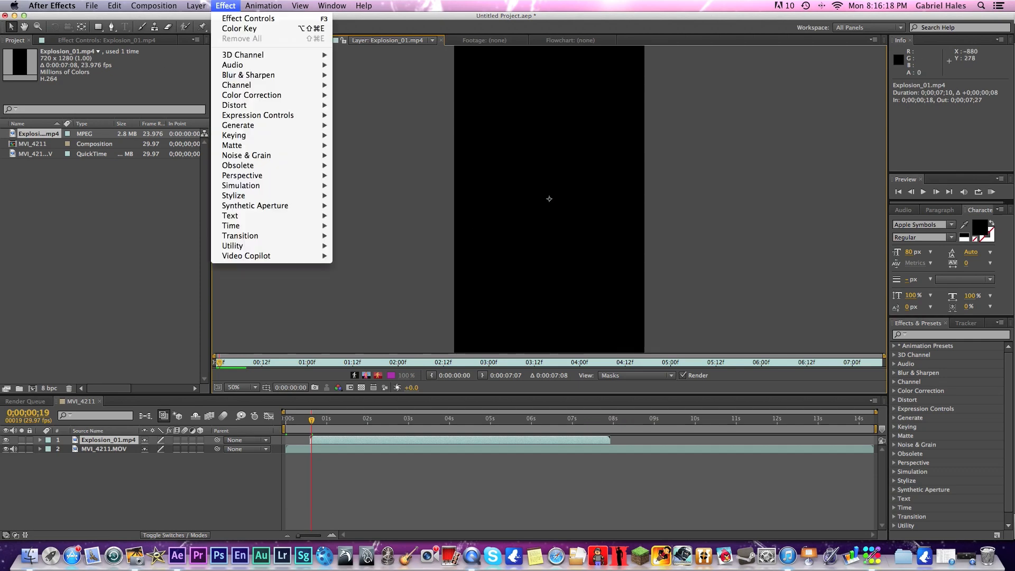
pyautogui.moveTo(239, 29)
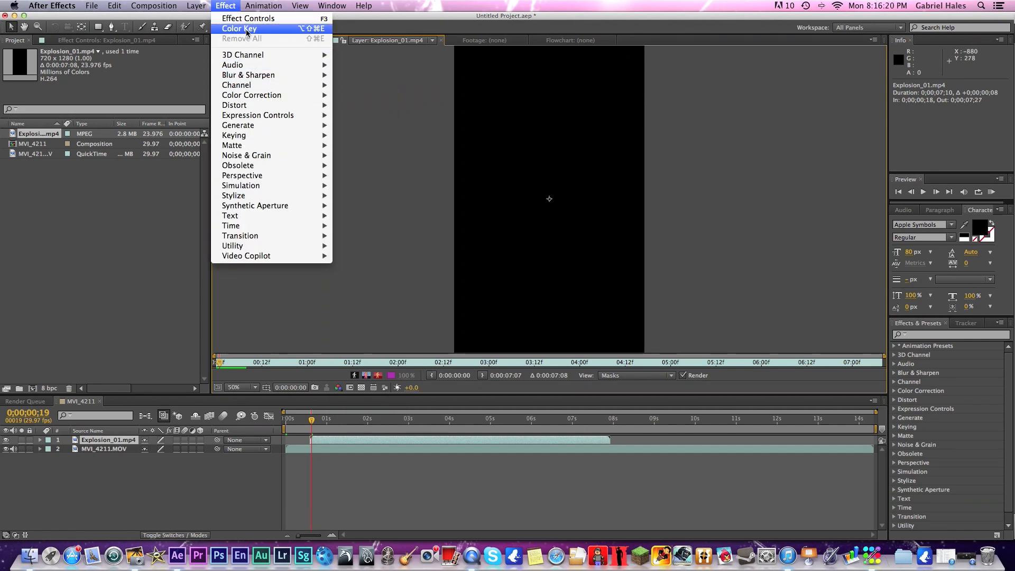
pyautogui.moveTo(234, 135)
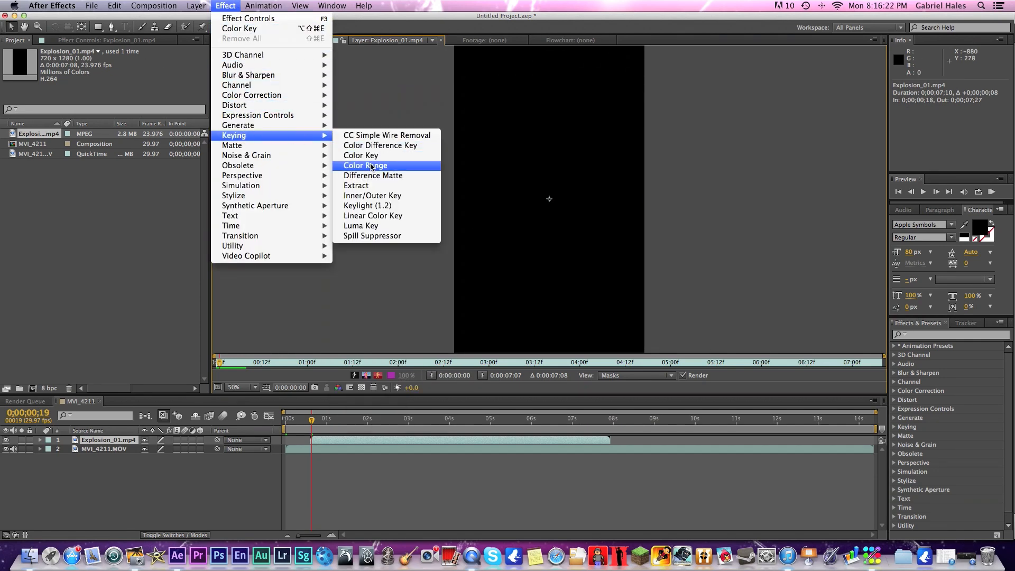
pyautogui.click(361, 155)
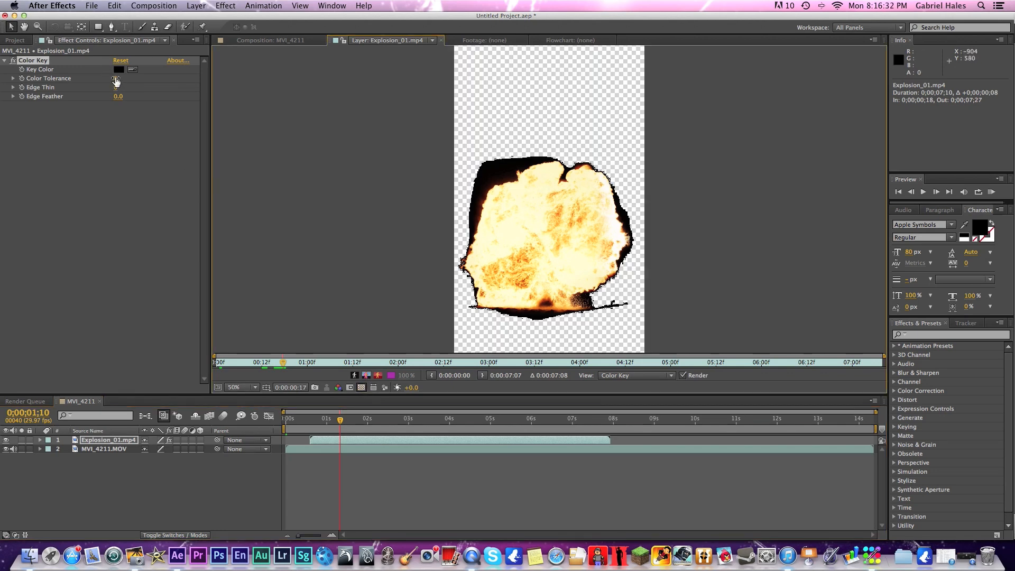
pyautogui.moveTo(118, 78); pyautogui.dragTo(135, 78)
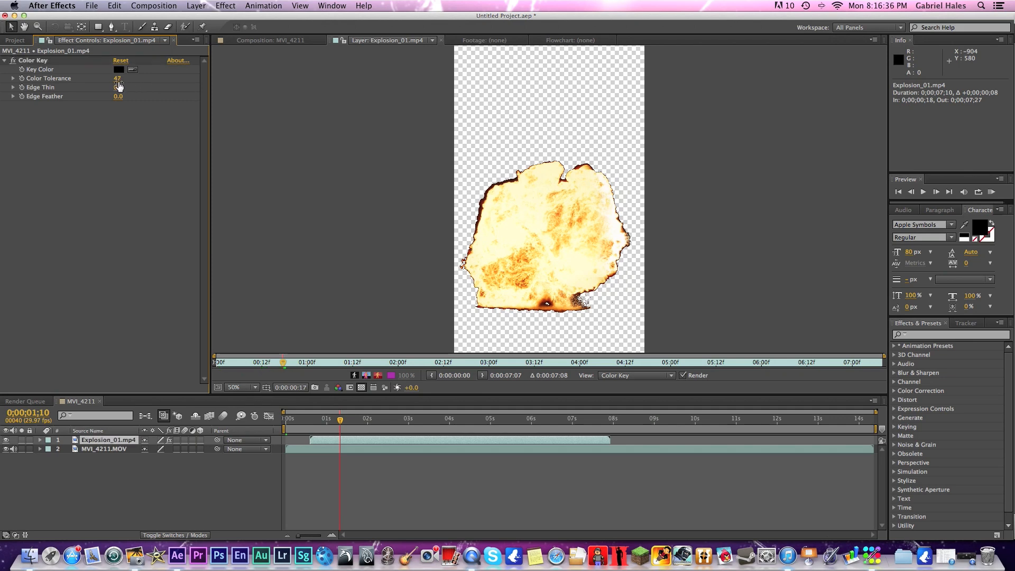
pyautogui.moveTo(118, 78); pyautogui.dragTo(136, 78)
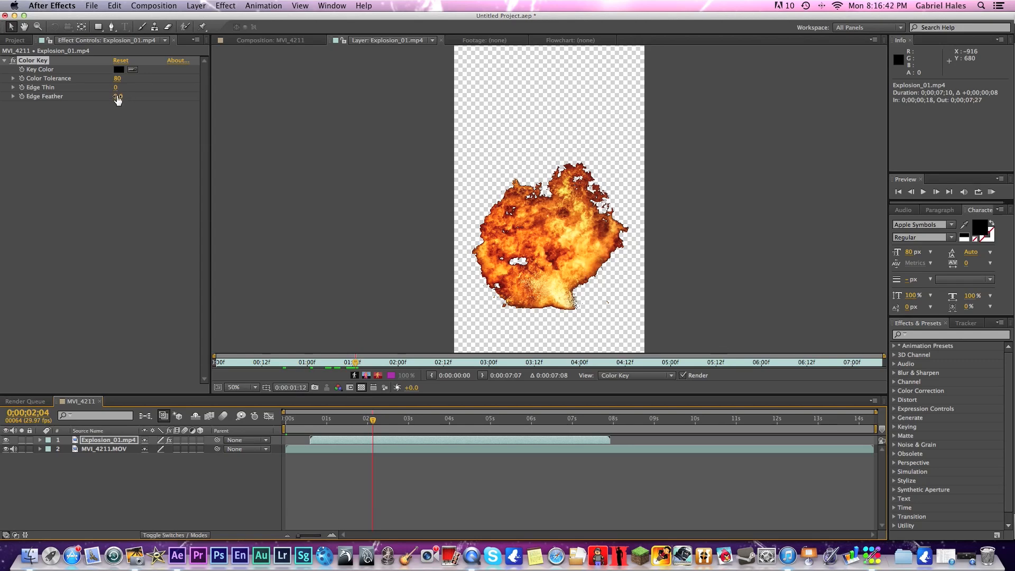
pyautogui.moveTo(119, 96); pyautogui.dragTo(132, 95)
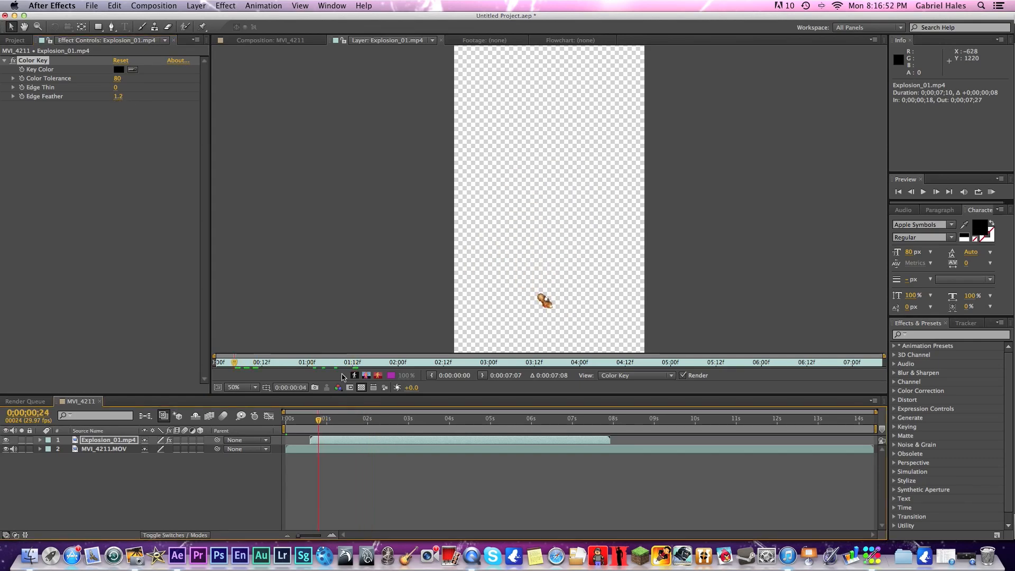
pyautogui.click(270, 39)
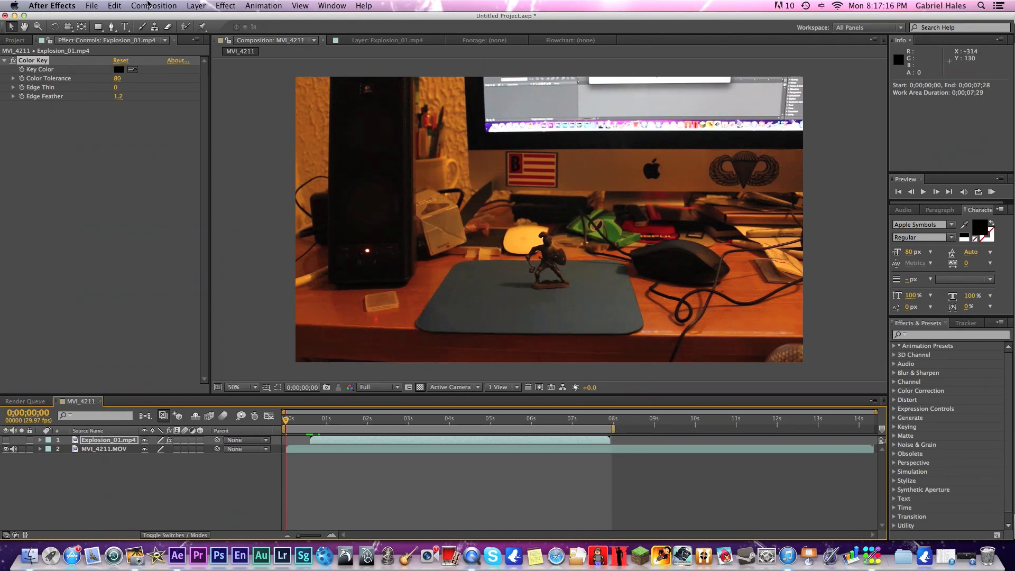
# Add a Null 1 layer via Layer > New > Null Object above the explosion and footage.
pyautogui.click(196, 5)
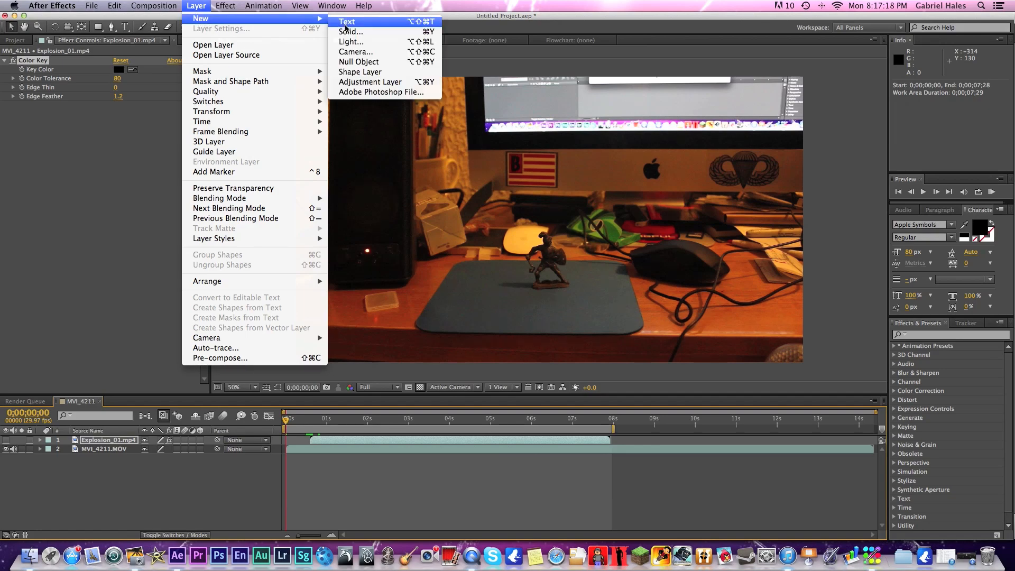
pyautogui.click(358, 61)
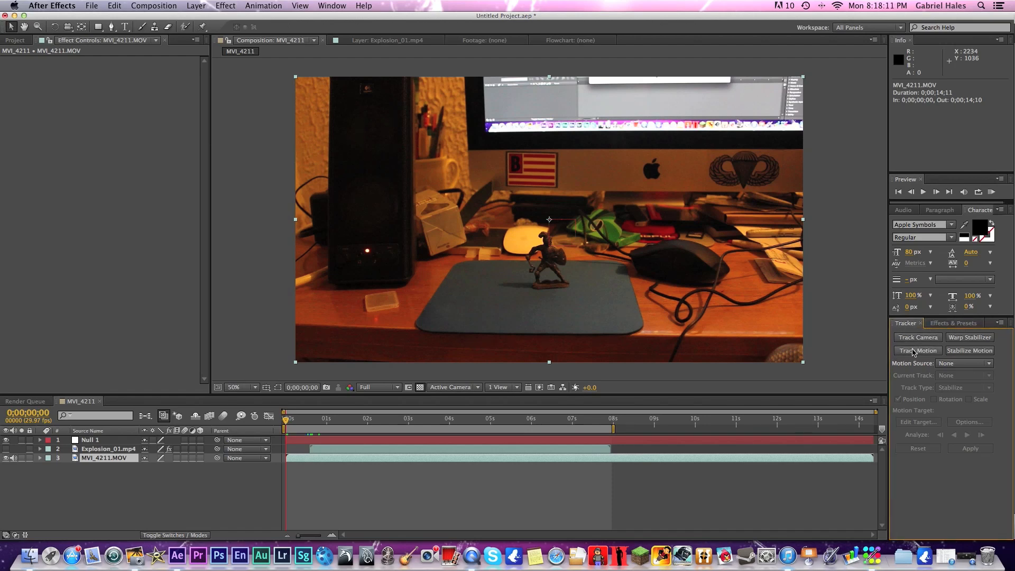
# Start motion tracking on the desk footage with Null 1 as the motion target.
pyautogui.click(916, 350)
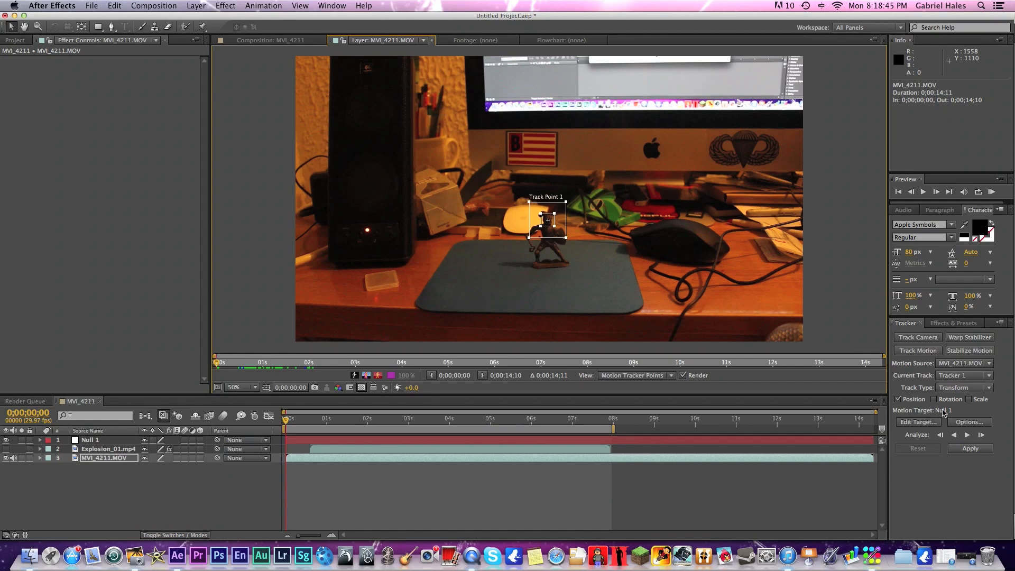
pyautogui.click(917, 421)
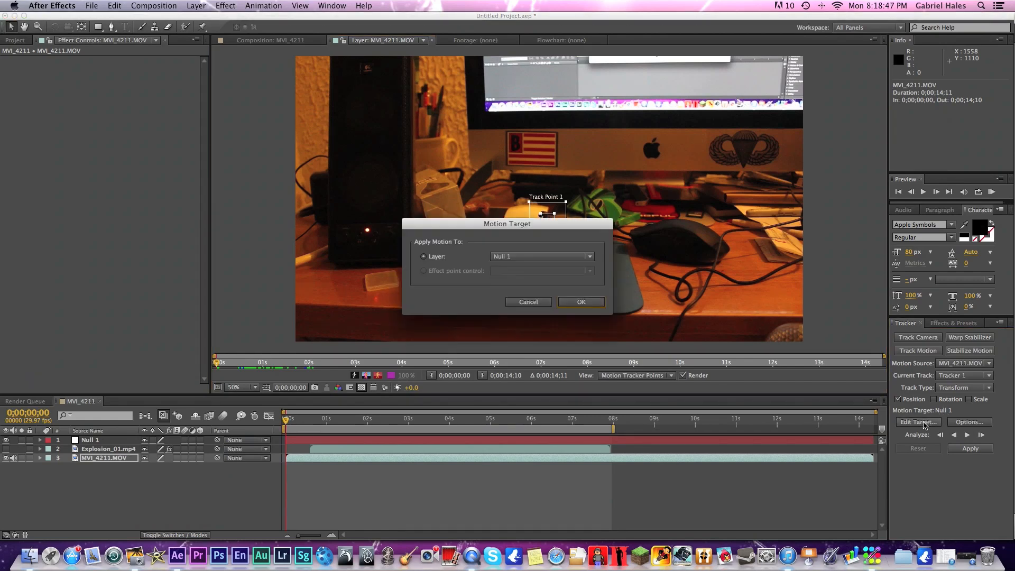
pyautogui.click(541, 255)
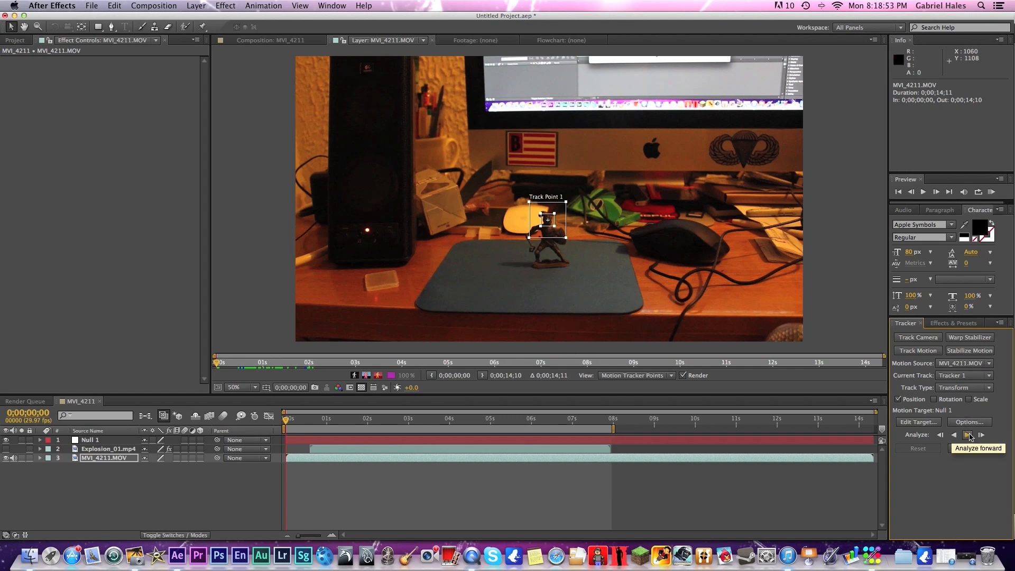
# Analyze the soldier's track forward and apply it to Null 1 on both X and Y.
pyautogui.click(968, 434)
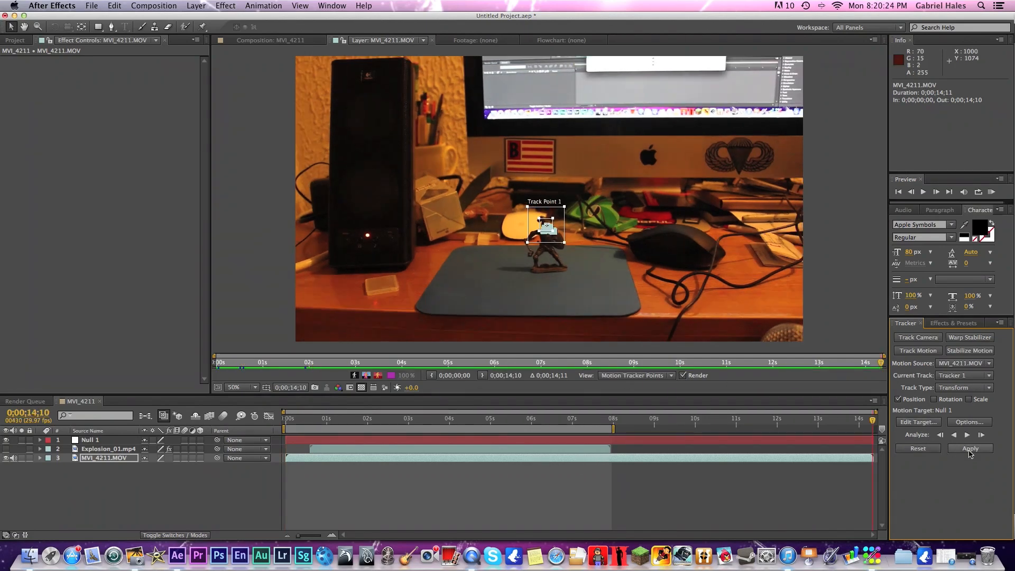
pyautogui.click(970, 448)
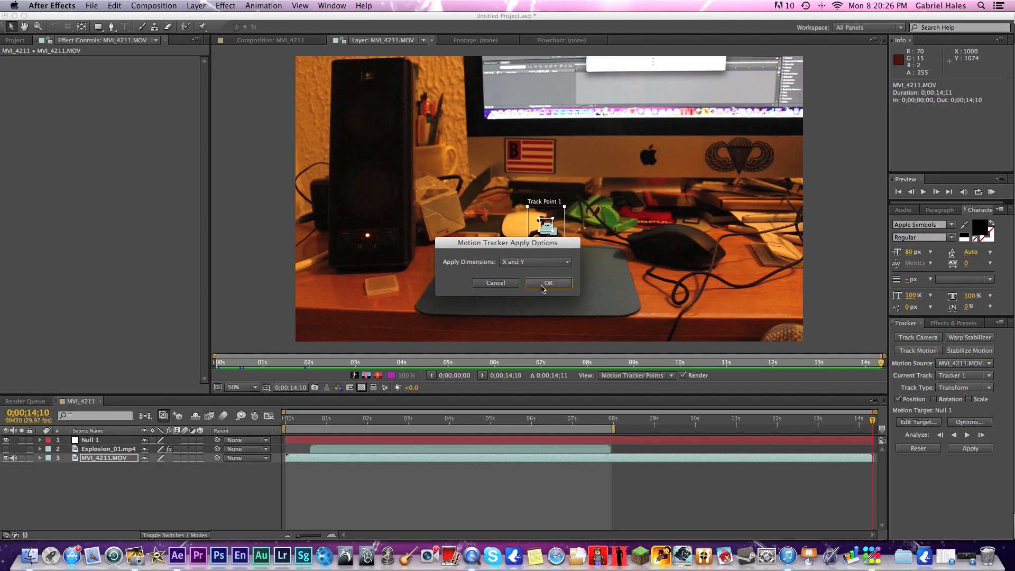
pyautogui.click(548, 283)
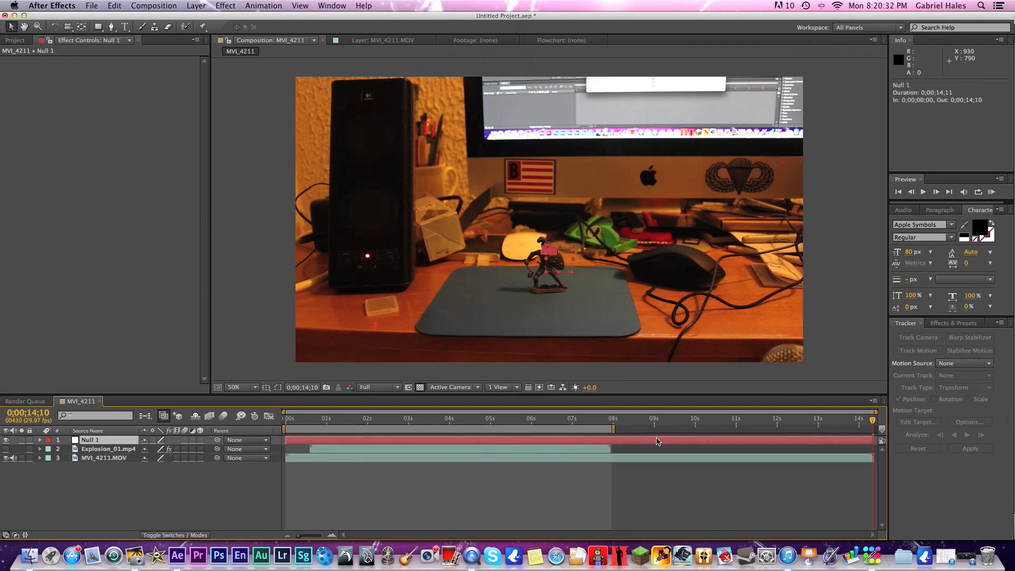
pyautogui.moveTo(661, 392)
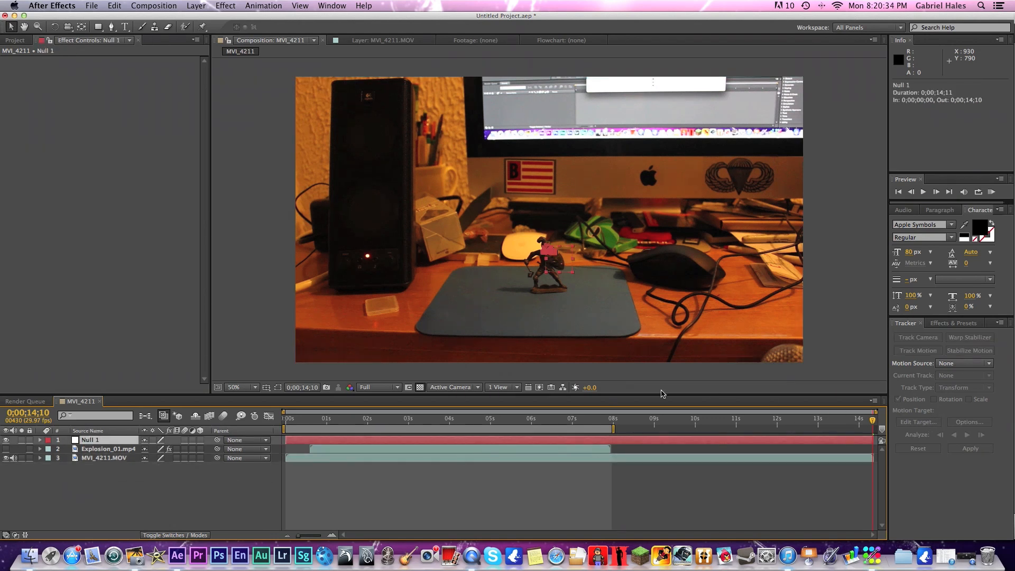
pyautogui.click(338, 417)
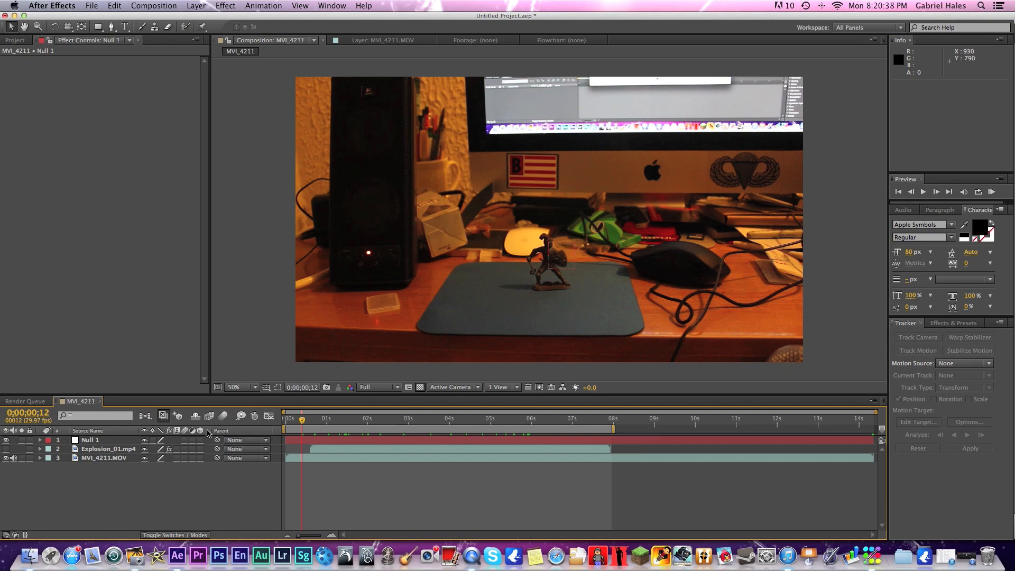
pyautogui.click(326, 419)
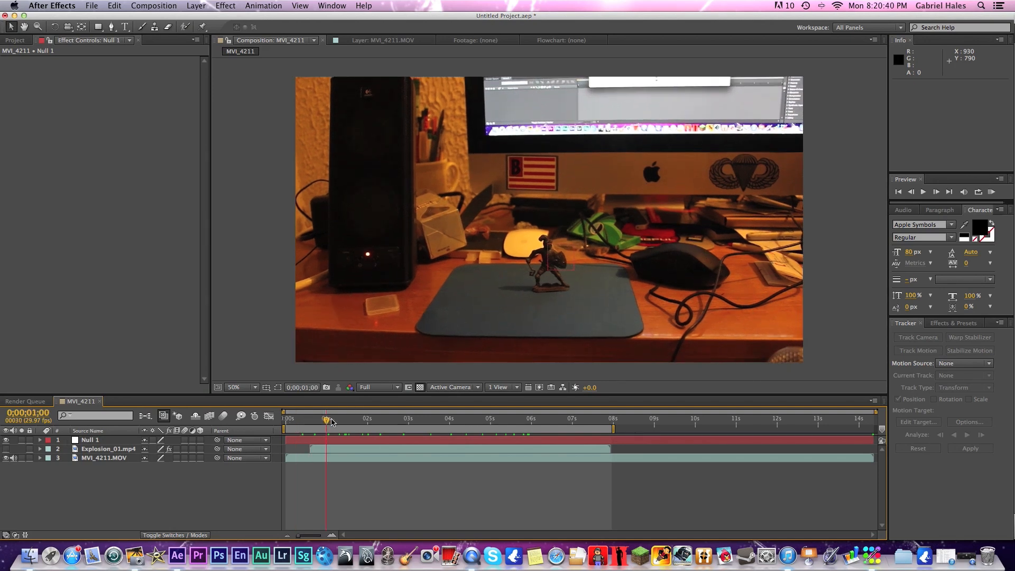
pyautogui.moveTo(325, 418); pyautogui.dragTo(594, 418)
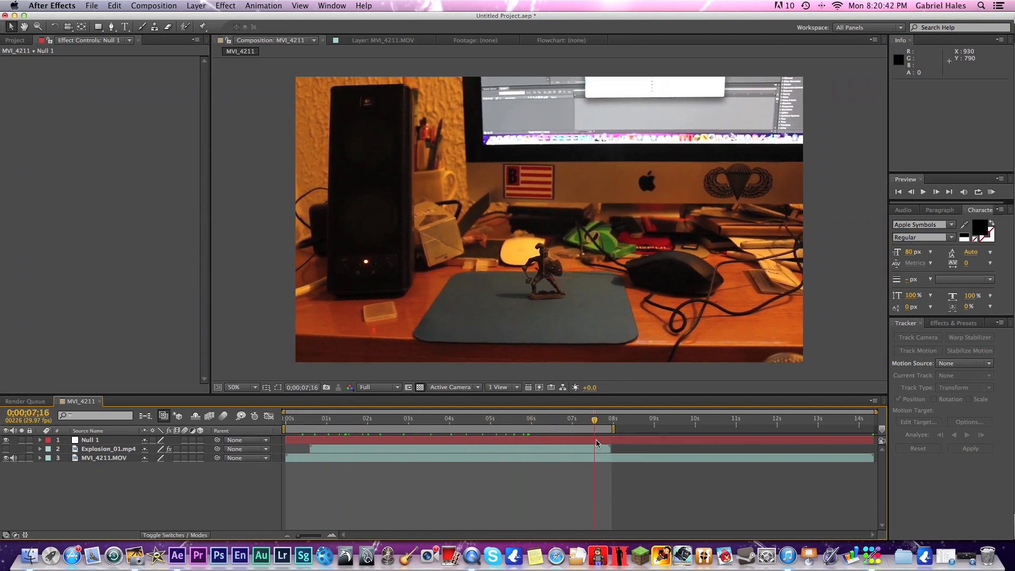
pyautogui.click(417, 418)
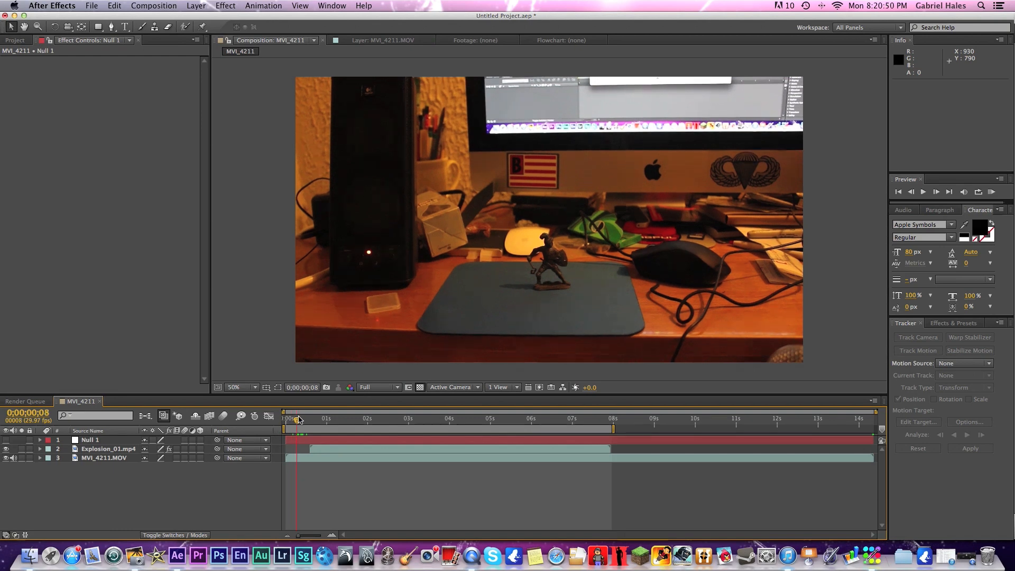
# Scrub through the clip to check the keyed explosion following the tracked soldier.
pyautogui.moveTo(296, 418); pyautogui.dragTo(329, 418)
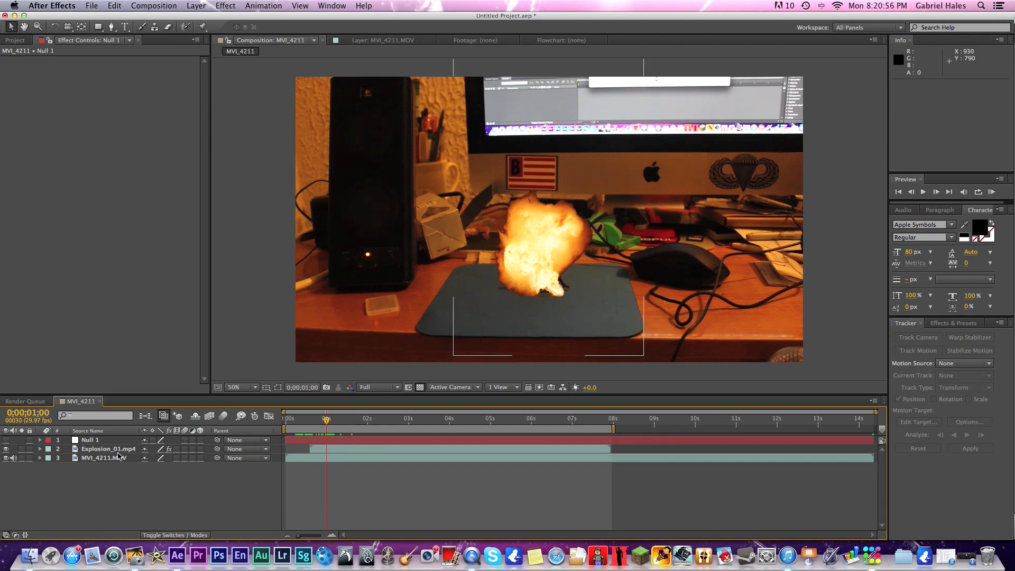
pyautogui.click(108, 449)
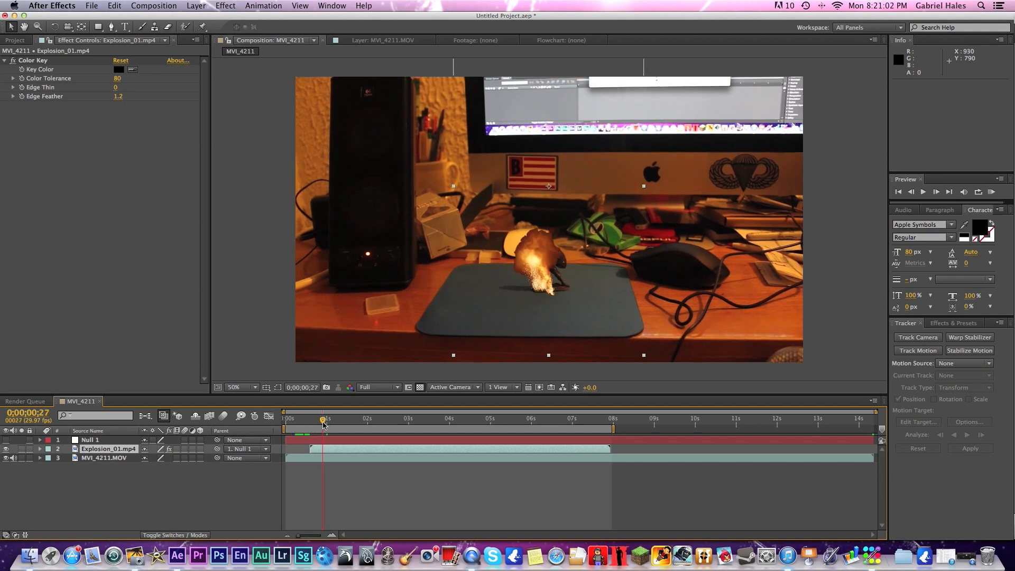
pyautogui.click(414, 419)
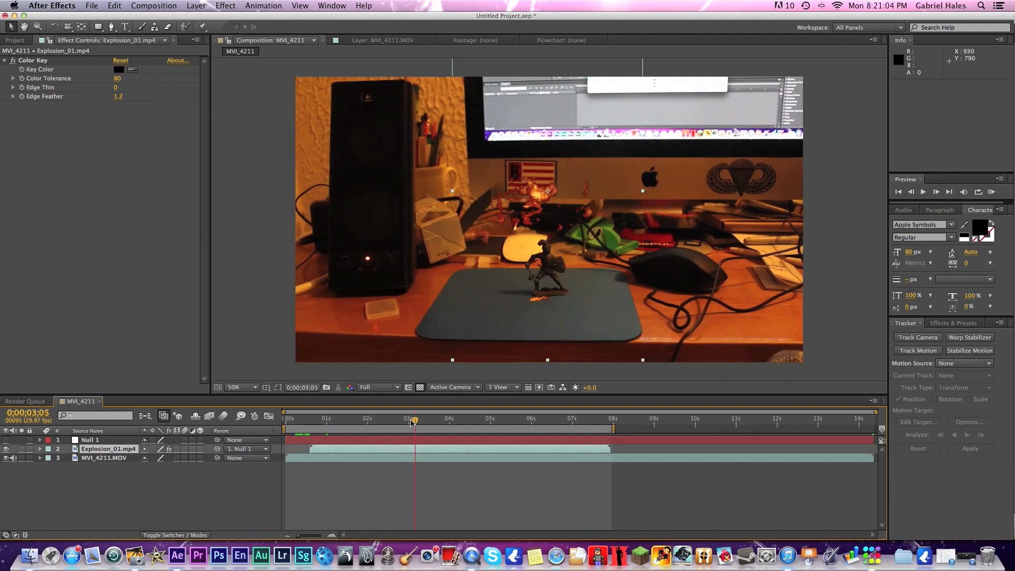
pyautogui.click(309, 419)
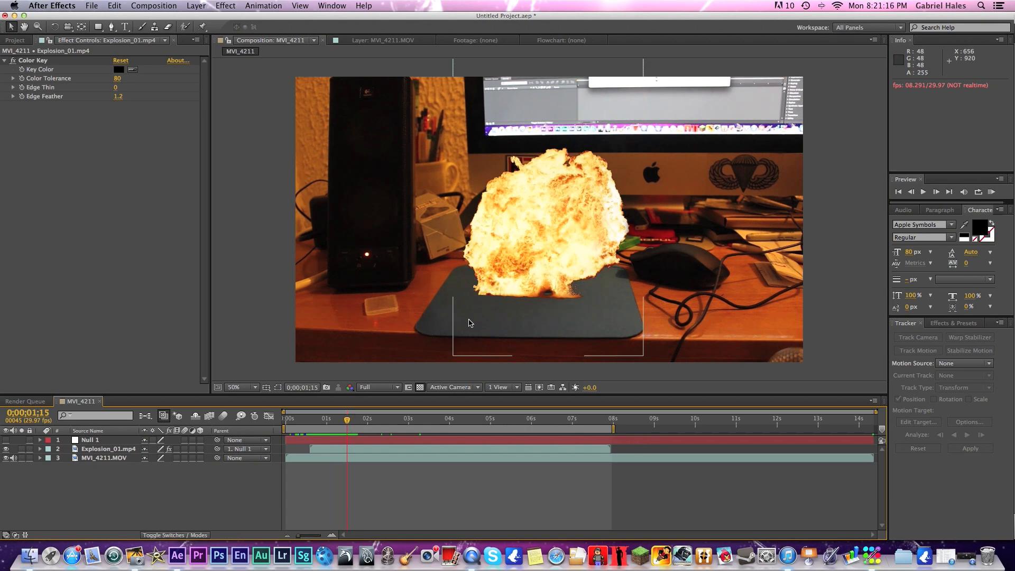
pyautogui.moveTo(482, 295)
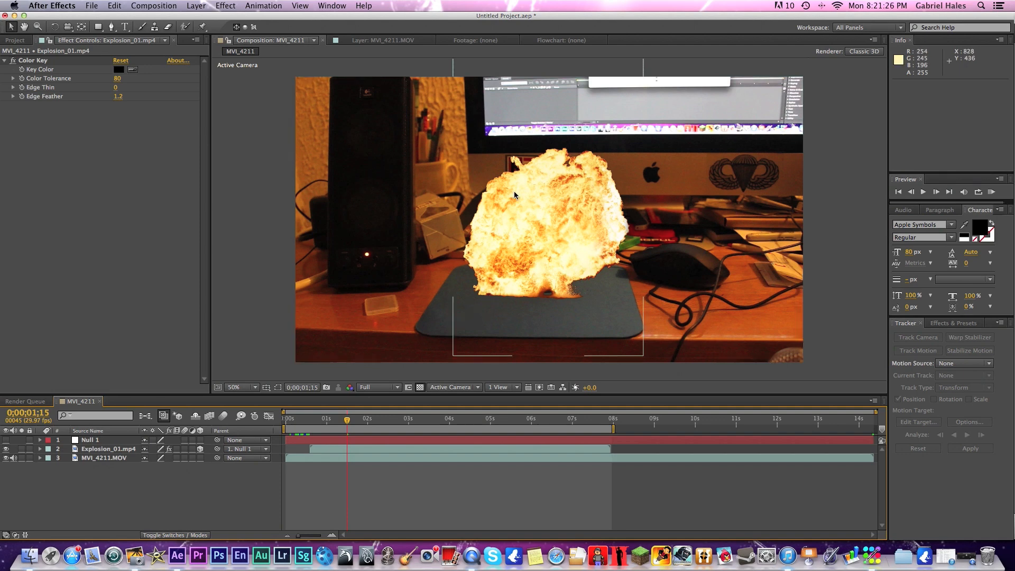
# Tilt the explosion 14° on its X axis with the Rotation tool and check it later in the clip.
pyautogui.click(108, 449)
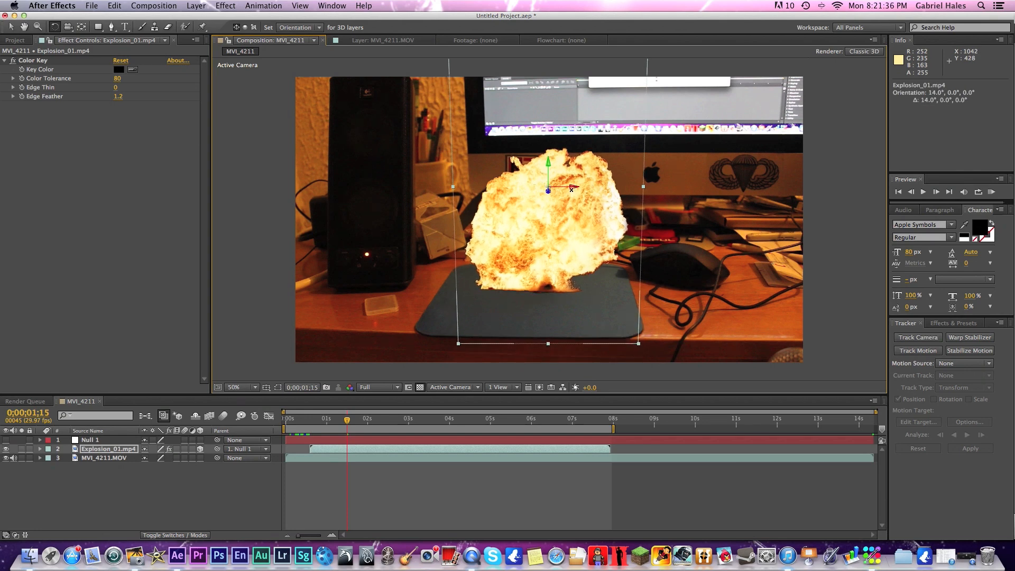
pyautogui.moveTo(548, 188); pyautogui.dragTo(570, 186)
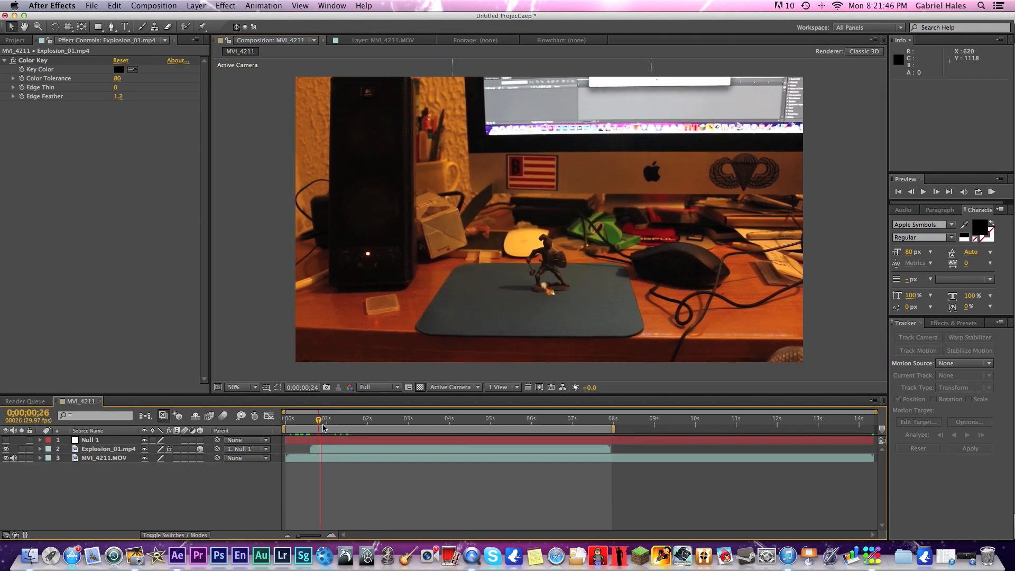
pyautogui.click(397, 418)
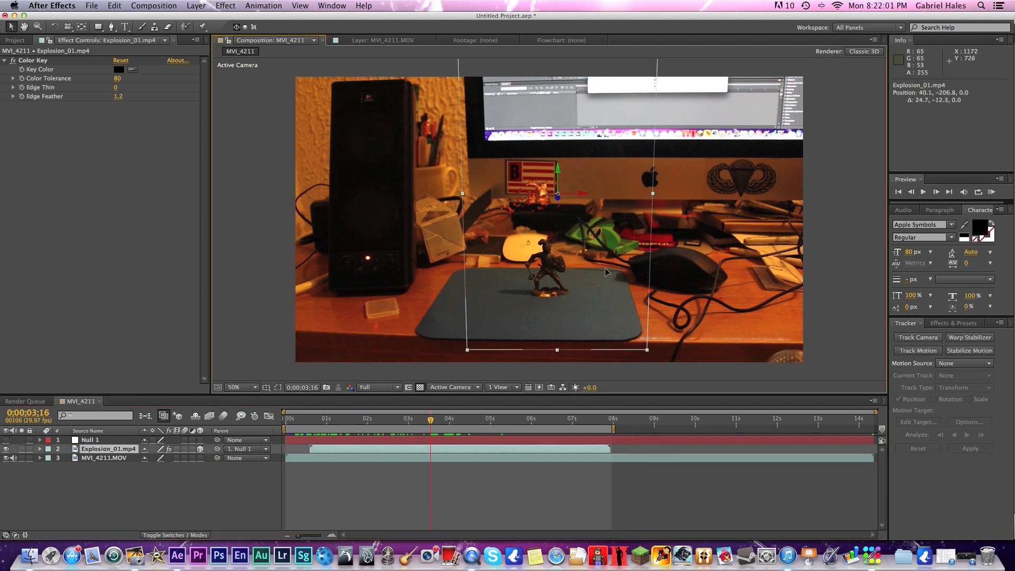
pyautogui.click(367, 417)
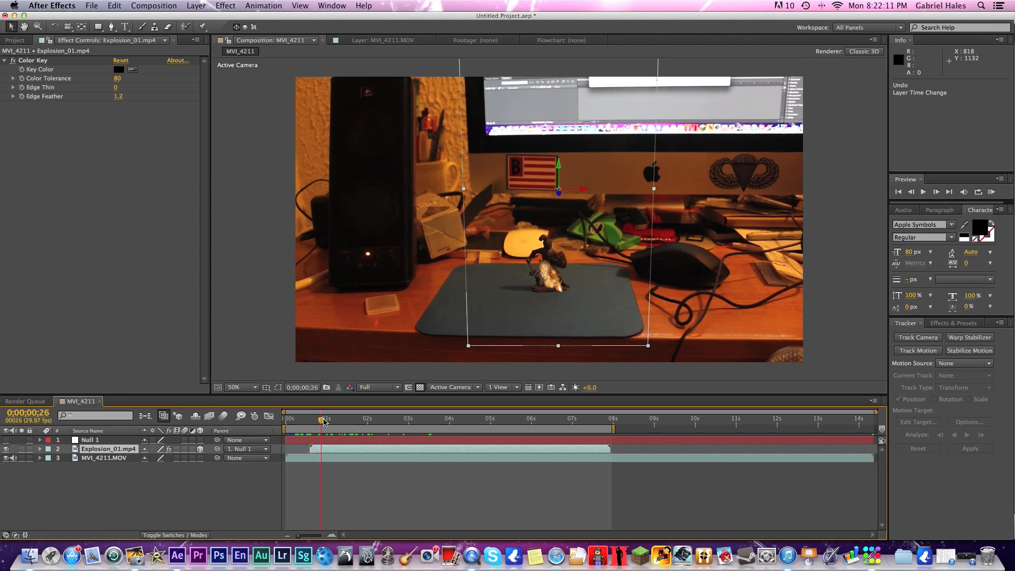
# Tint the duplicated explosion layer solid black by mapping white to black.
pyautogui.moveTo(320, 419); pyautogui.dragTo(326, 419)
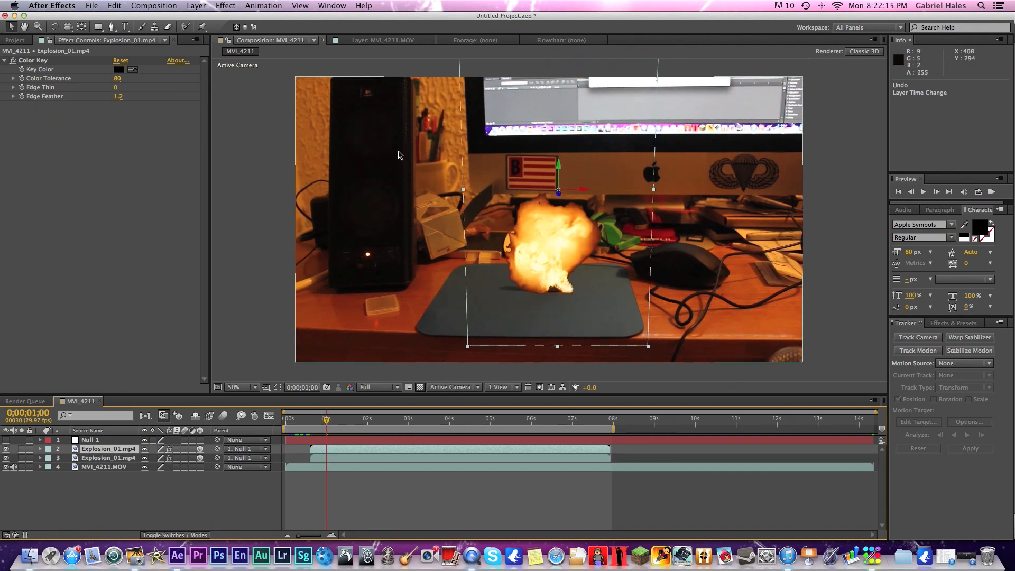
pyautogui.click(225, 6)
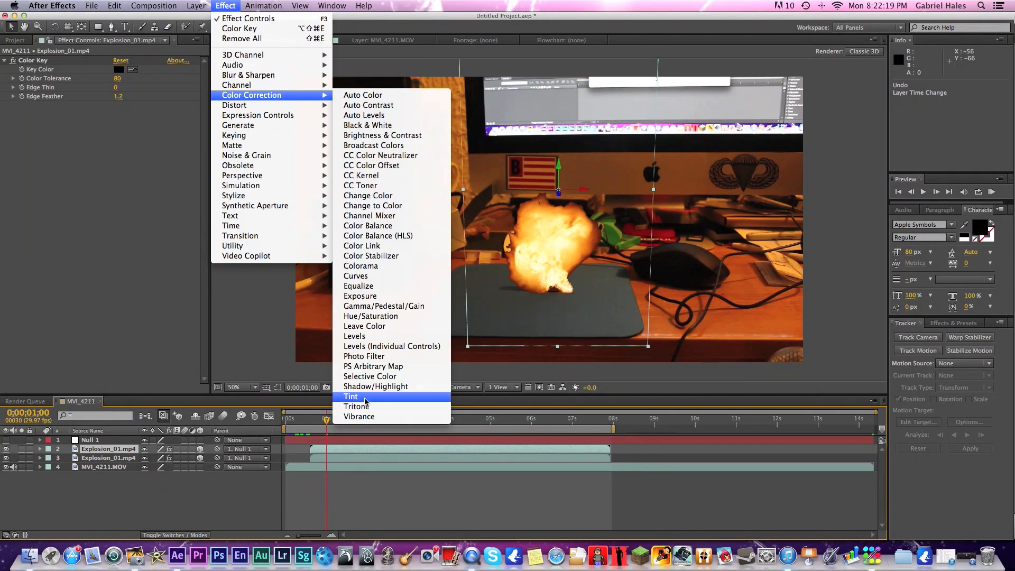
pyautogui.click(350, 396)
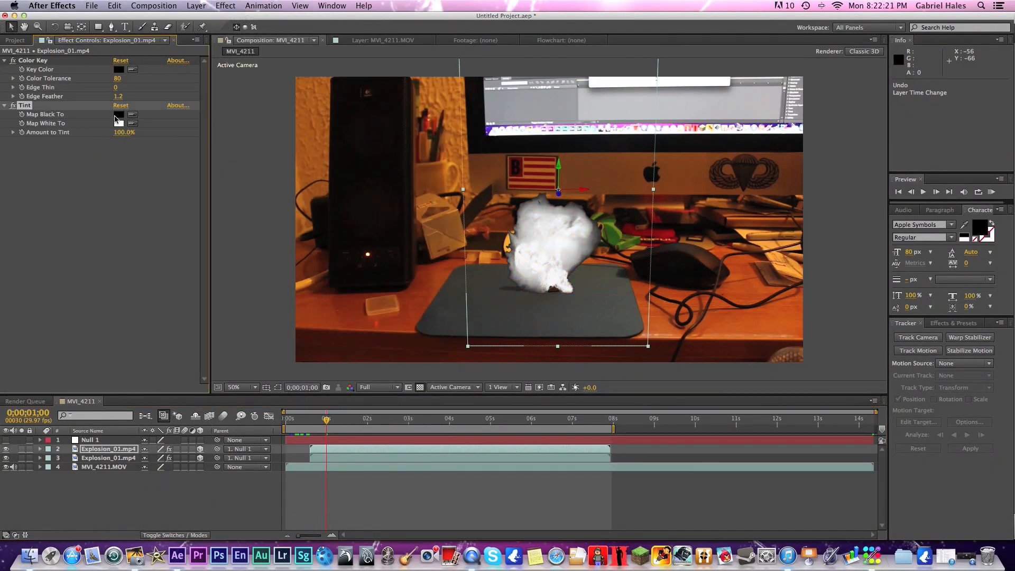
pyautogui.click(118, 123)
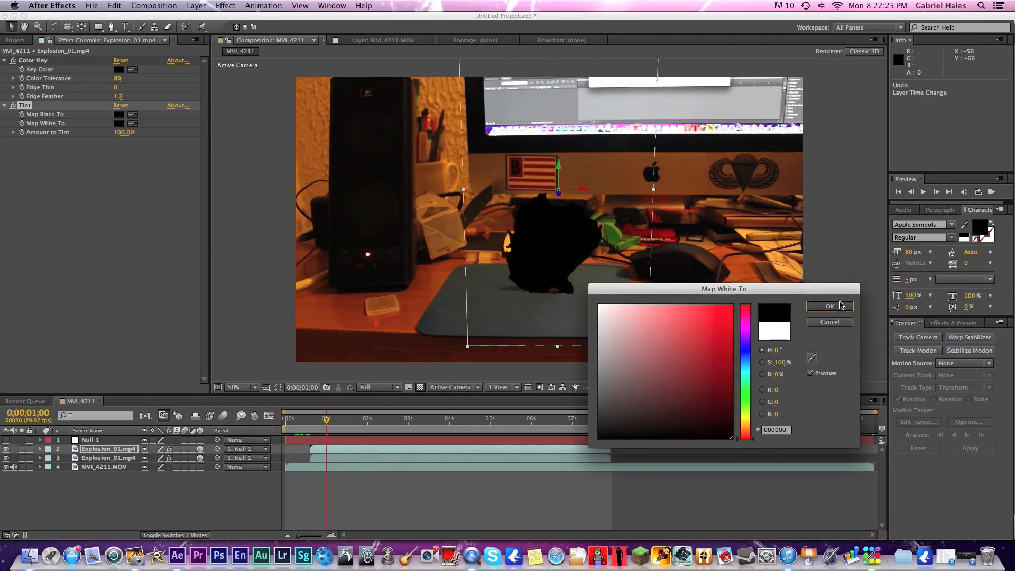
pyautogui.click(830, 306)
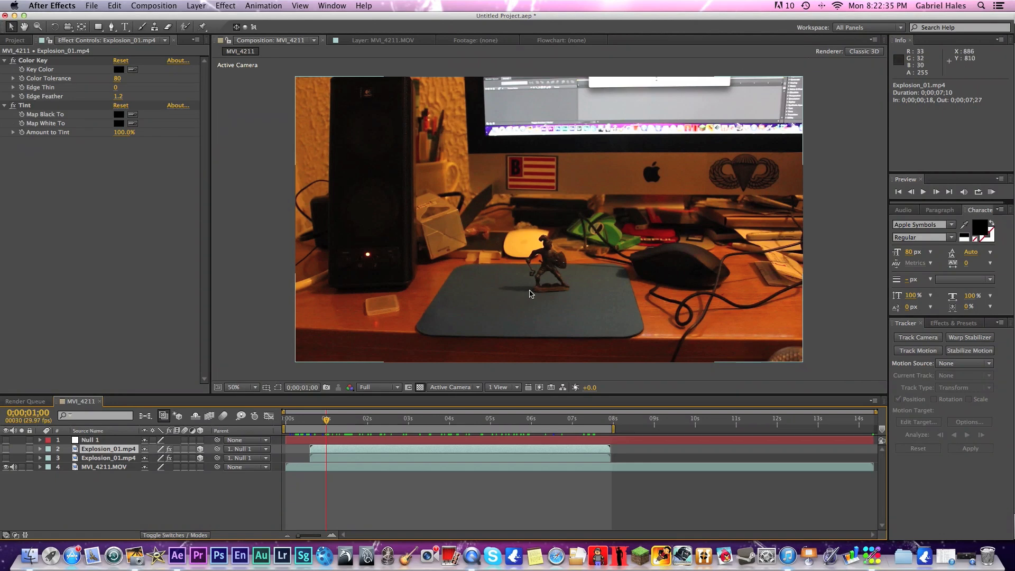
pyautogui.moveTo(783, 153)
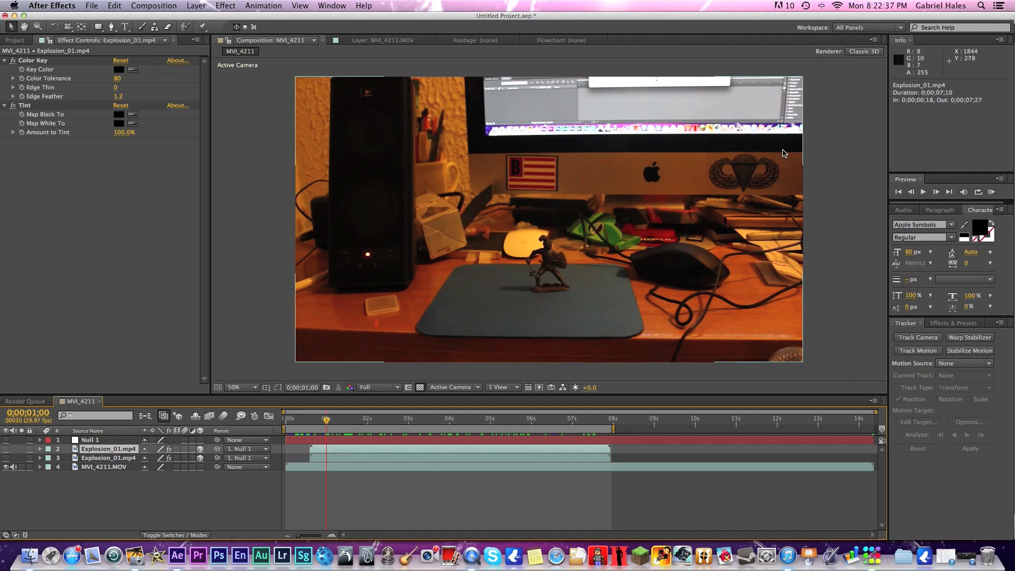
pyautogui.moveTo(795, 85)
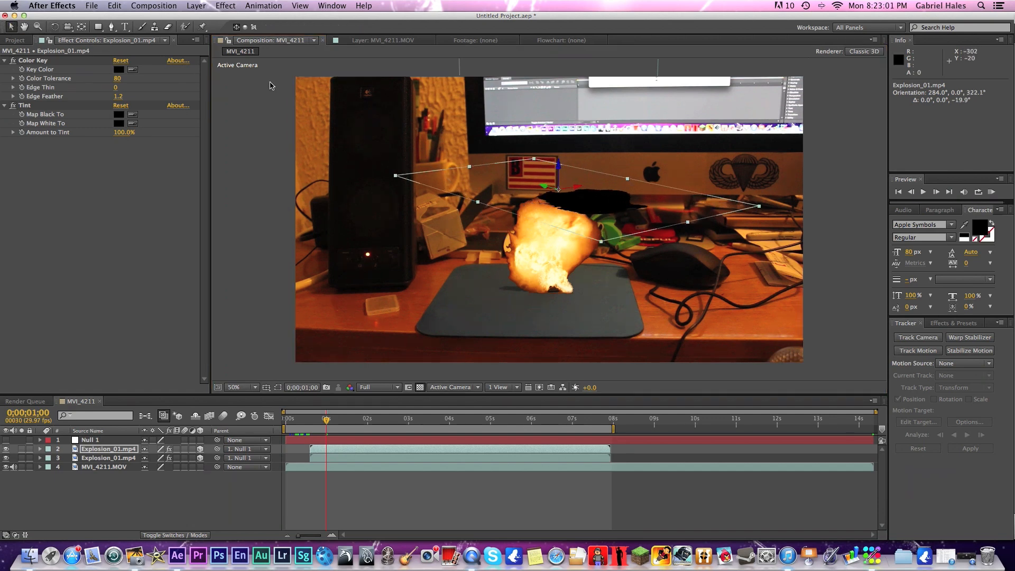
# Rotate the black copy flat onto the mouse pad (orientation 284°, 0°, 298°) as the explosion's shadow.
pyautogui.moveTo(555, 188); pyautogui.dragTo(526, 279)
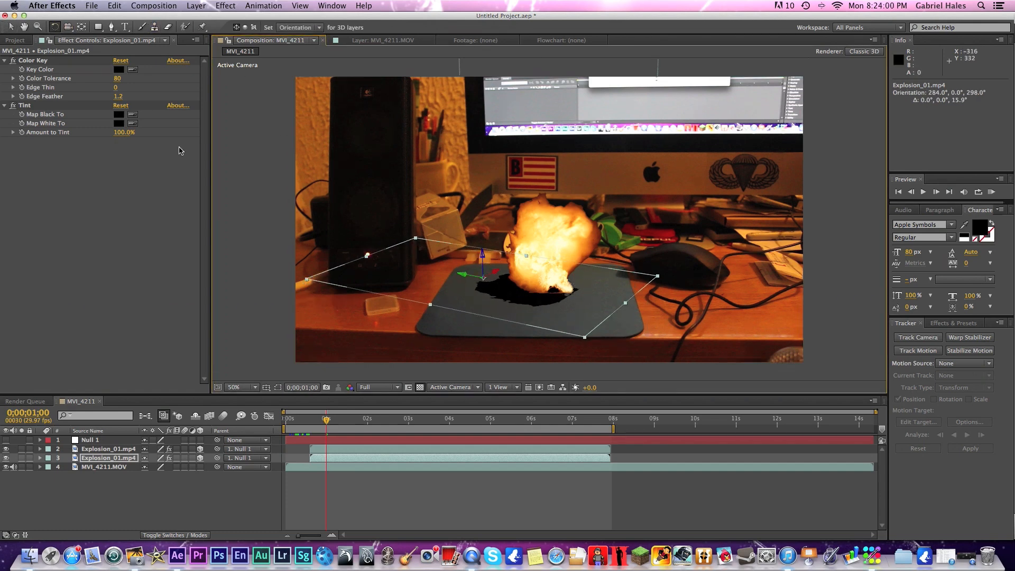
pyautogui.moveTo(493, 274)
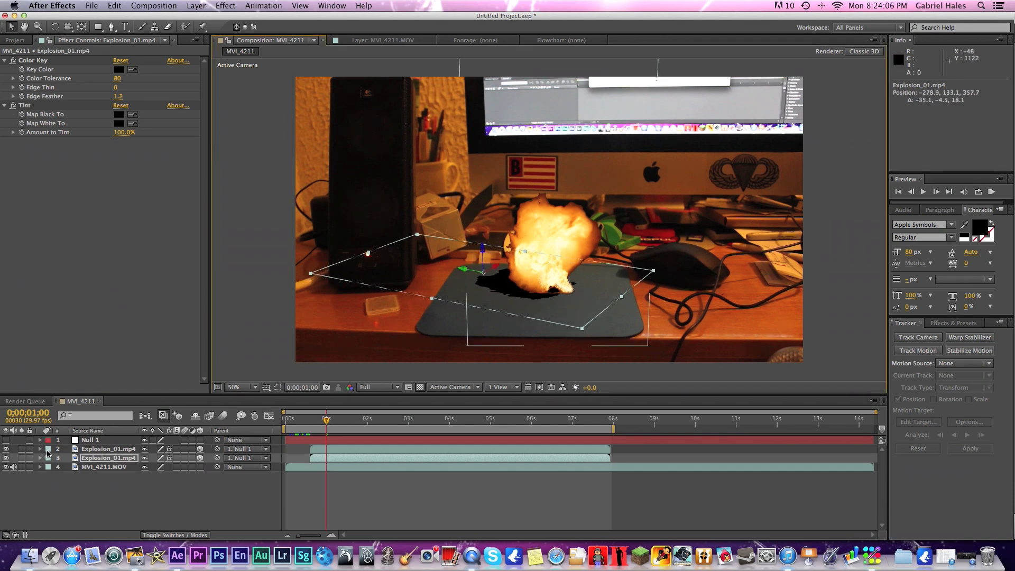
# Reveal the shadow layer's properties to raise its Color Key edge feather to 21.3.
pyautogui.click(41, 458)
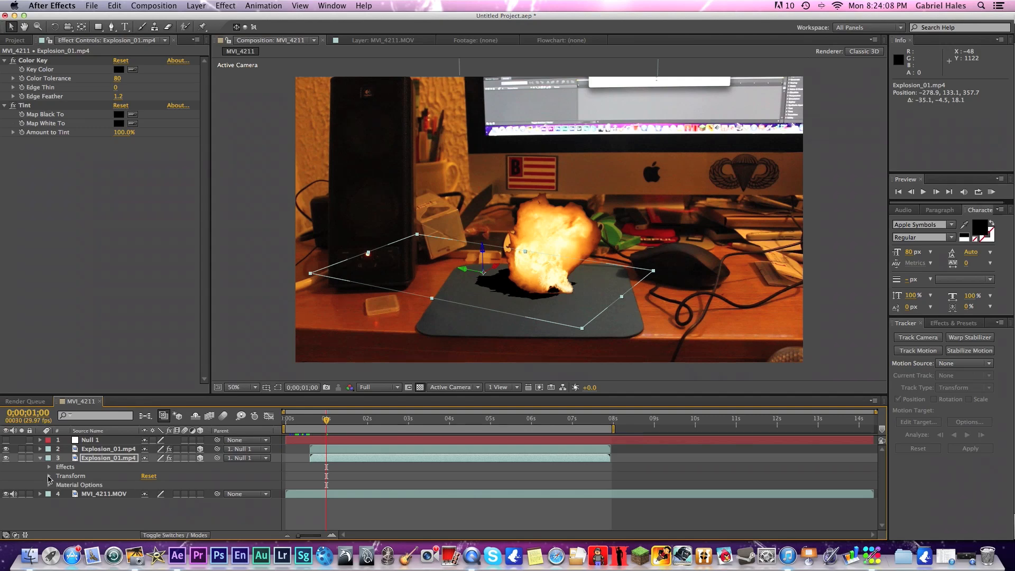
pyautogui.click(50, 475)
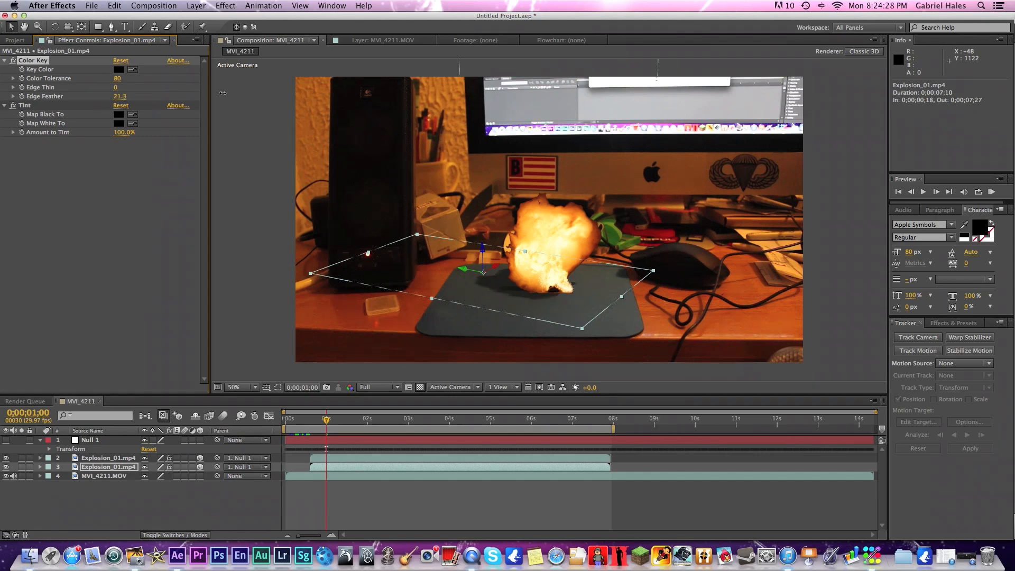
pyautogui.moveTo(193, 111)
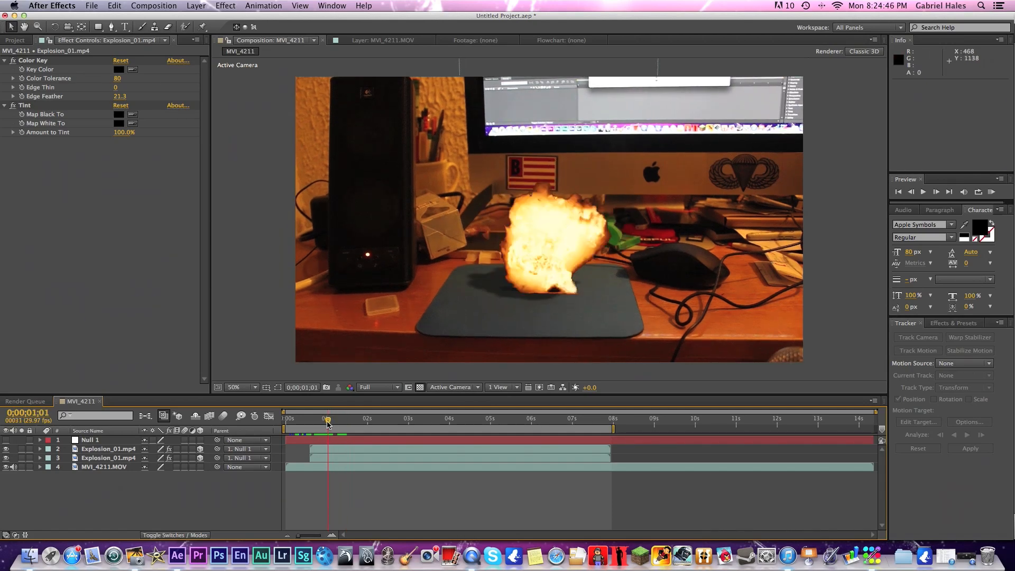
pyautogui.click(196, 5)
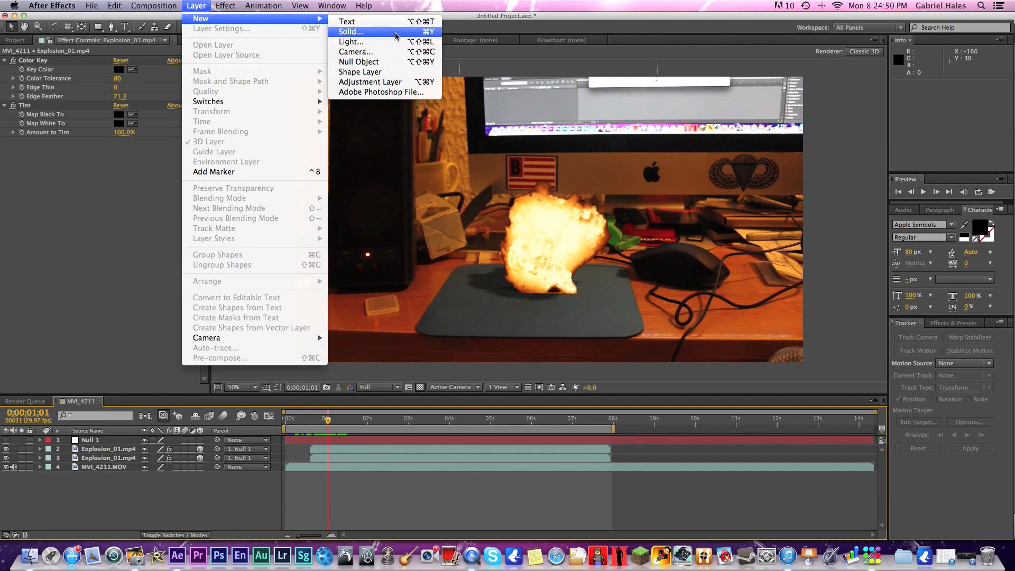
# Create a new full-frame black solid layer (Black Solid 1) via Layer > New > Solid.
pyautogui.click(351, 32)
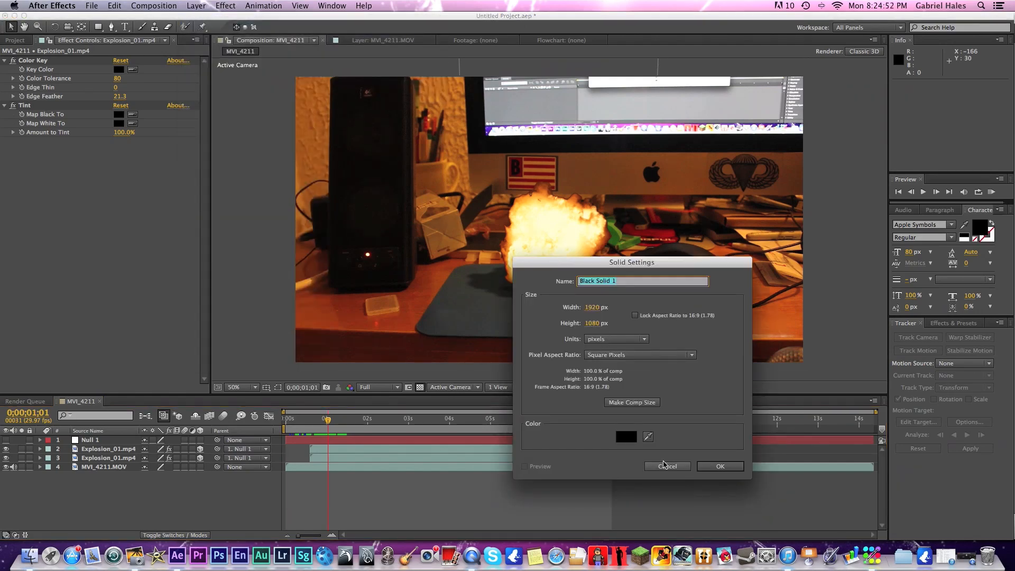
pyautogui.click(625, 436)
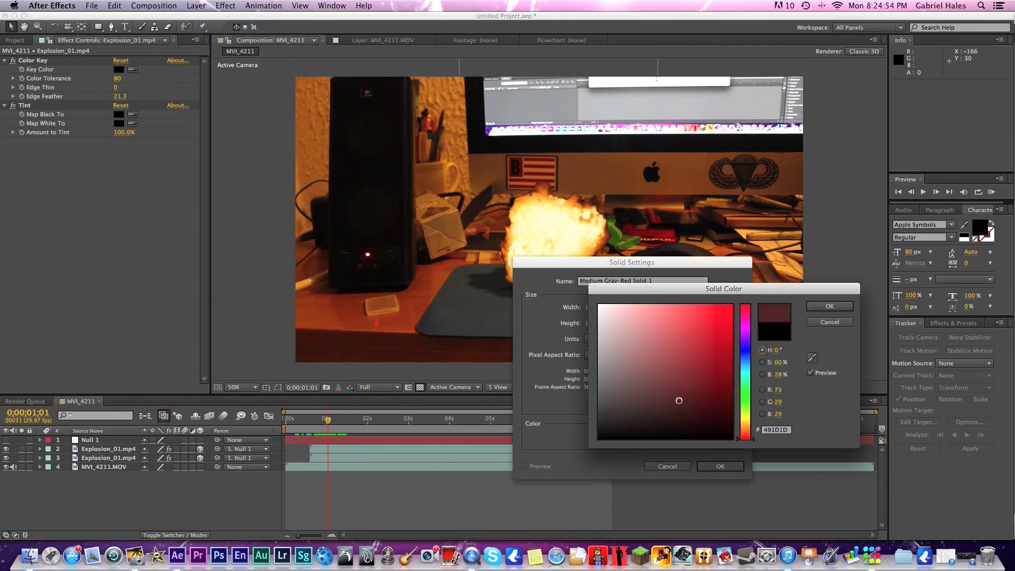
pyautogui.click(719, 466)
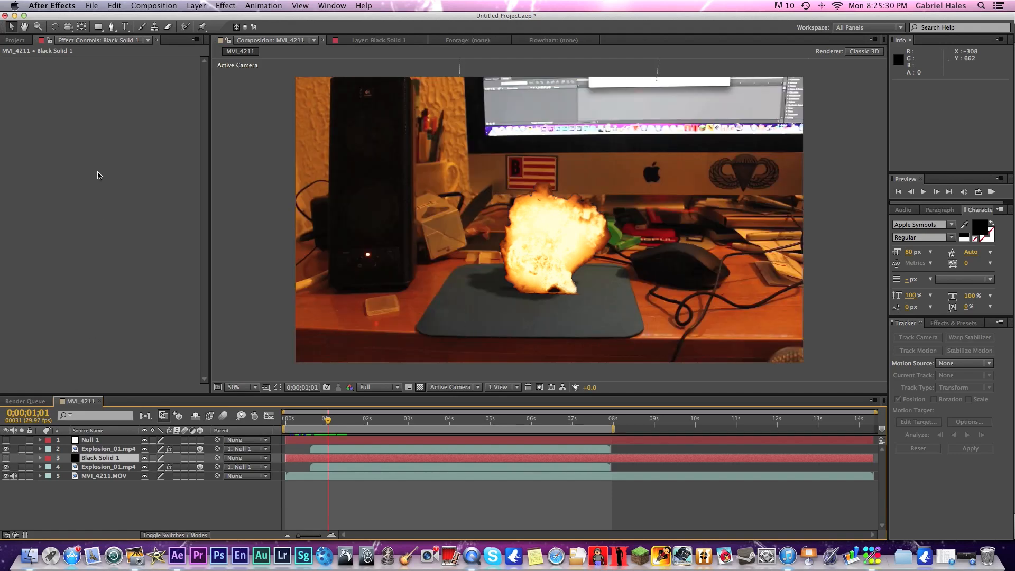
pyautogui.click(98, 26)
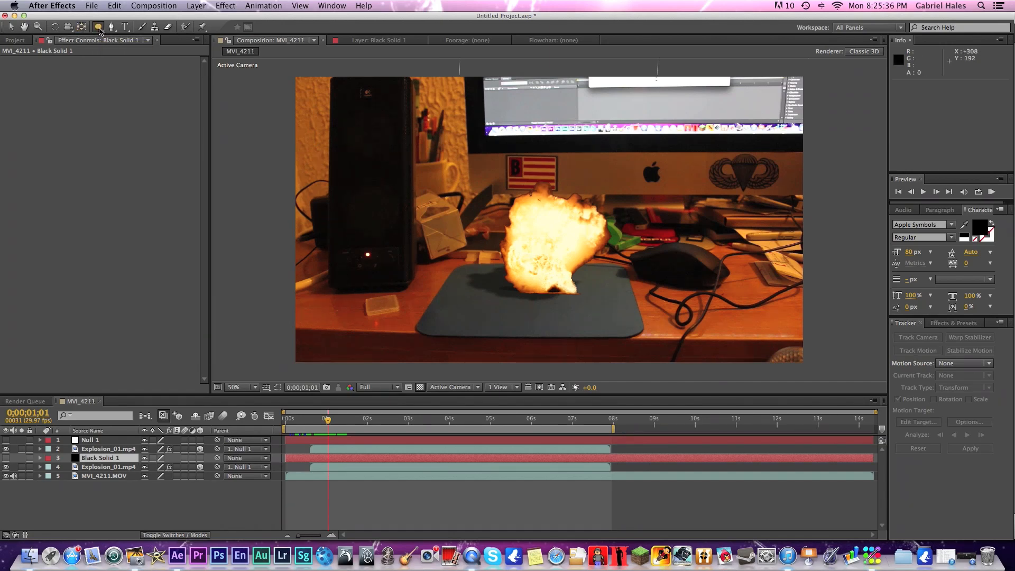
# Draw an elliptical mask on Black Solid 1 over the mousepad, leaving a dark shadow under the soldier.
pyautogui.click(98, 26)
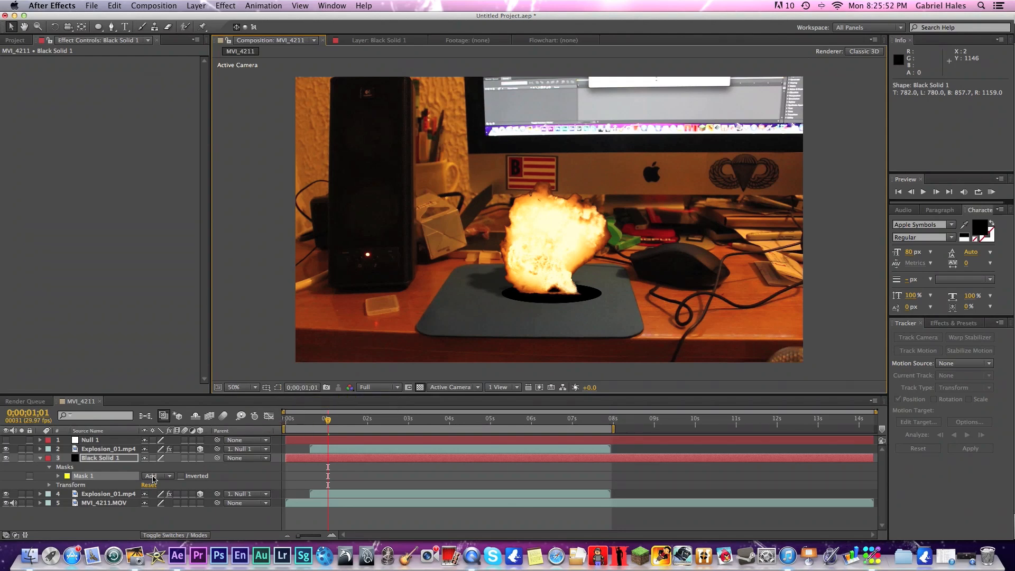
pyautogui.moveTo(579, 304)
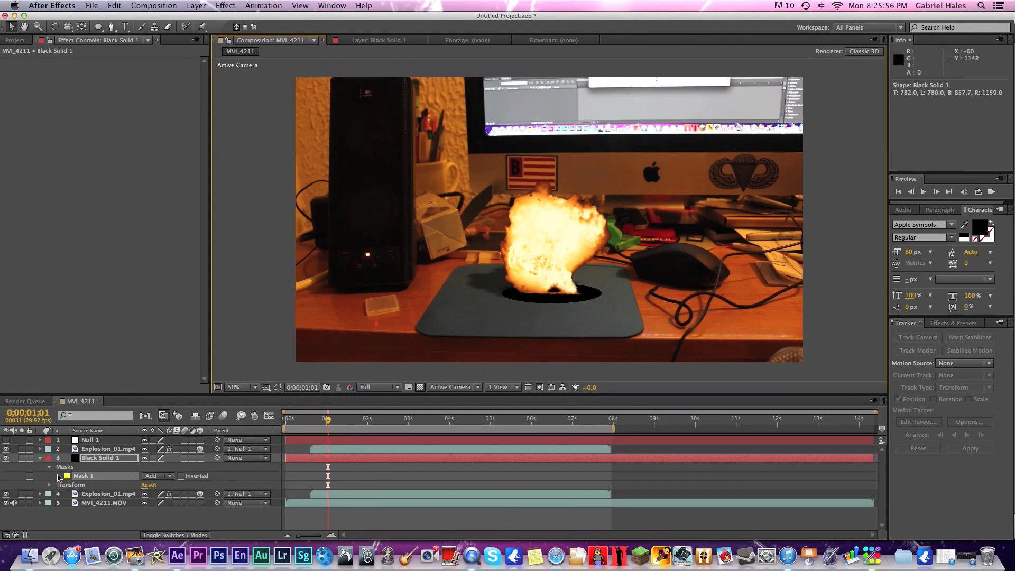
pyautogui.click(49, 475)
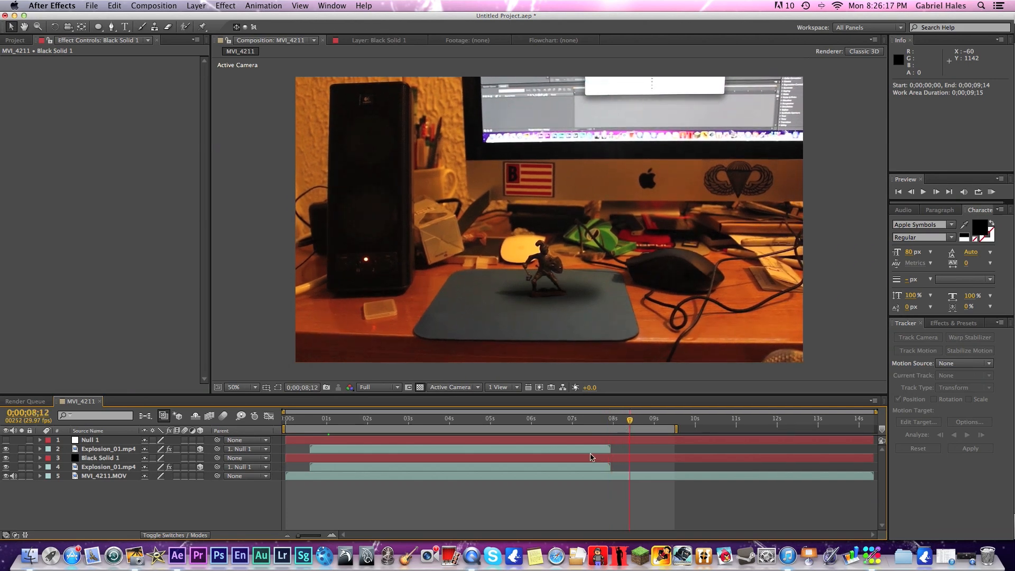
# Trim Black Solid 1's in point to 0;00;00;24, where the explosion starts.
pyautogui.click(101, 458)
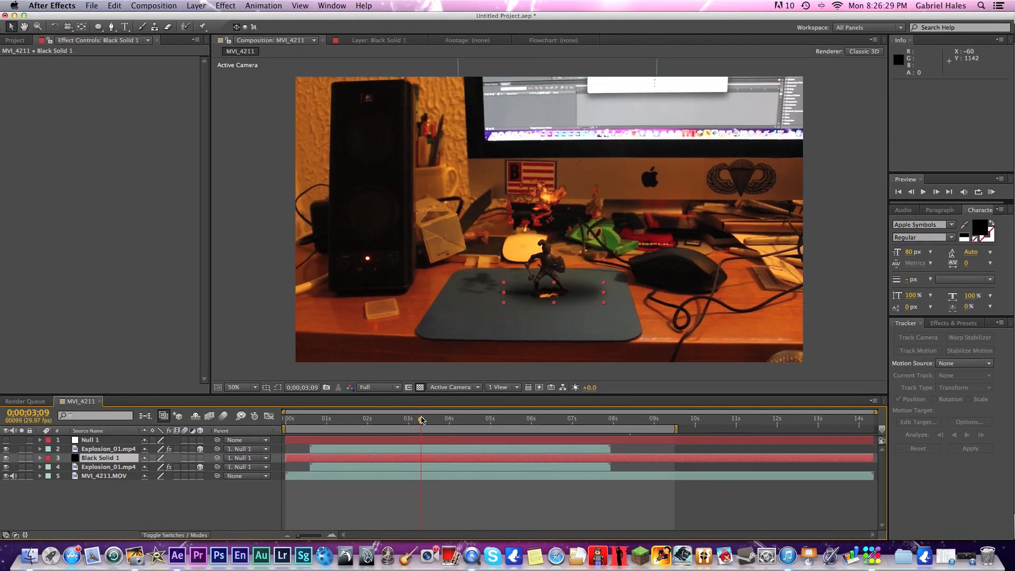
pyautogui.click(385, 419)
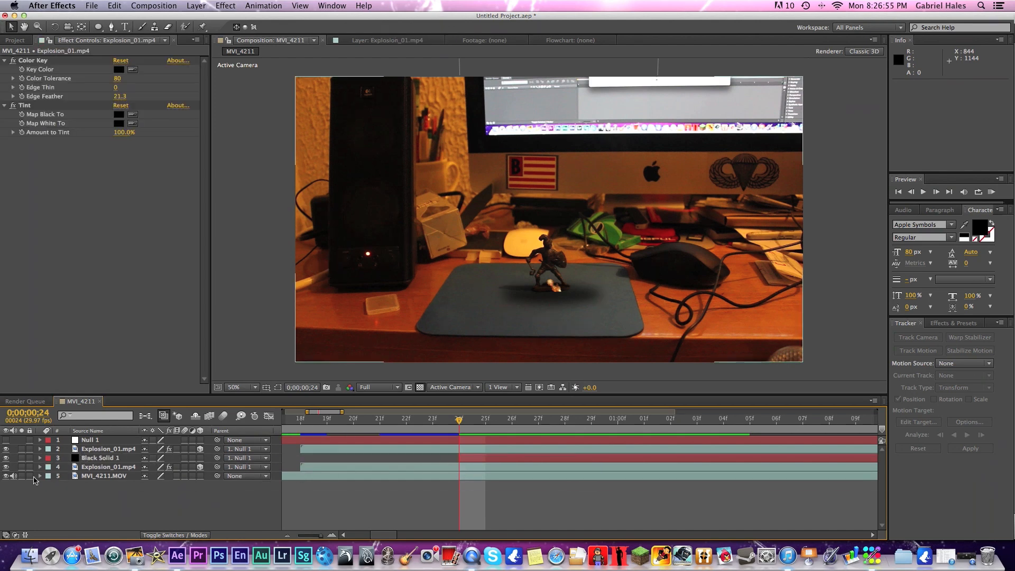
# Keyframe Mask 1's path as a small, flat ellipse beneath the soldier's feet at frame 24.
pyautogui.click(39, 458)
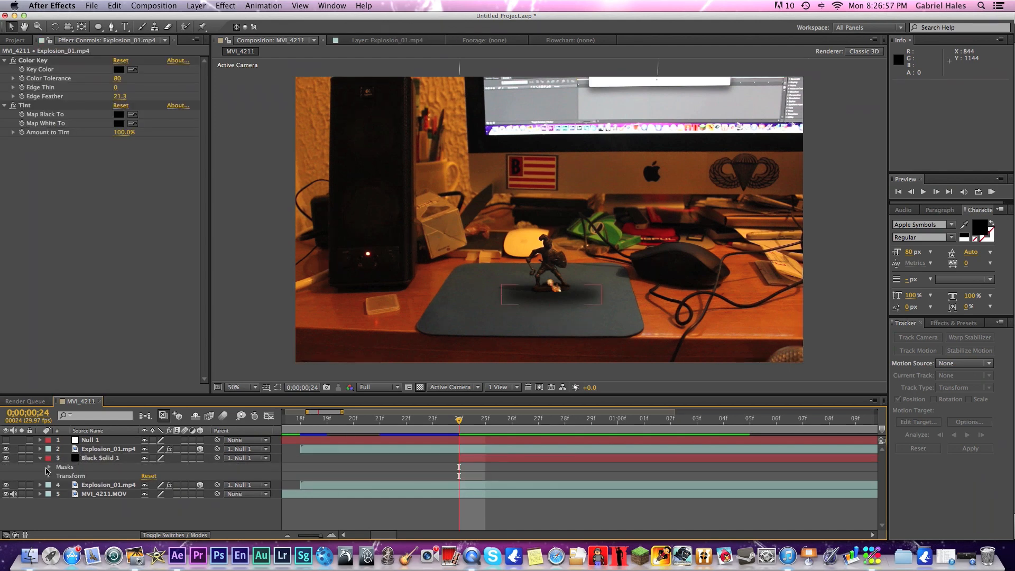
pyautogui.click(49, 466)
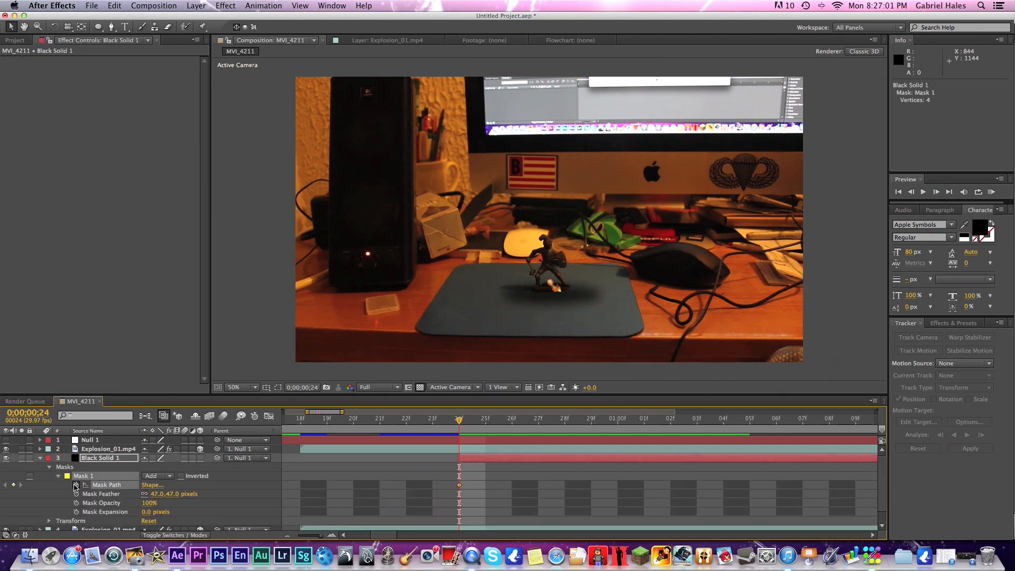
pyautogui.moveTo(503, 334)
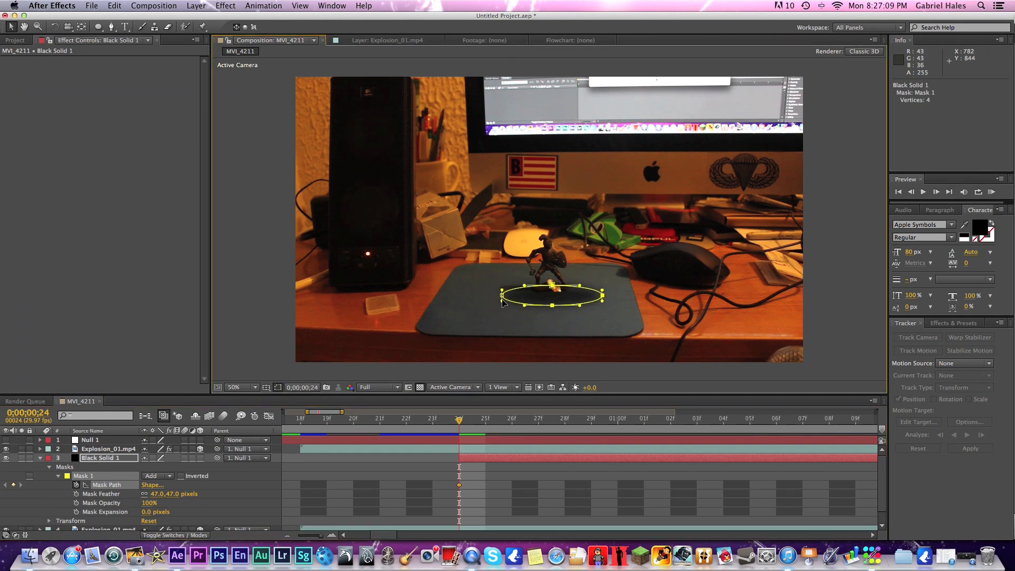
pyautogui.moveTo(501, 295); pyautogui.dragTo(533, 296)
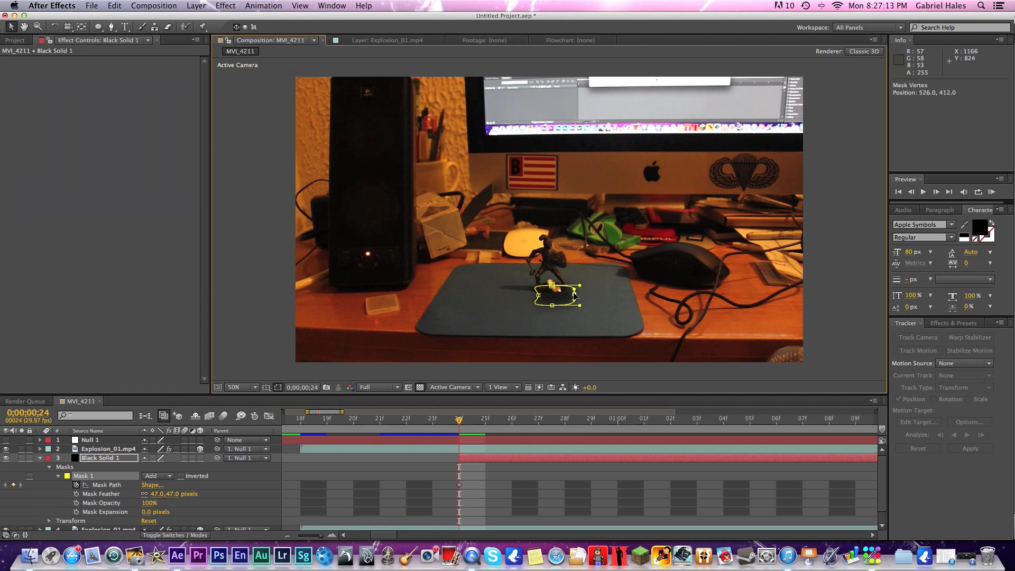
pyautogui.moveTo(550, 286); pyautogui.dragTo(525, 299)
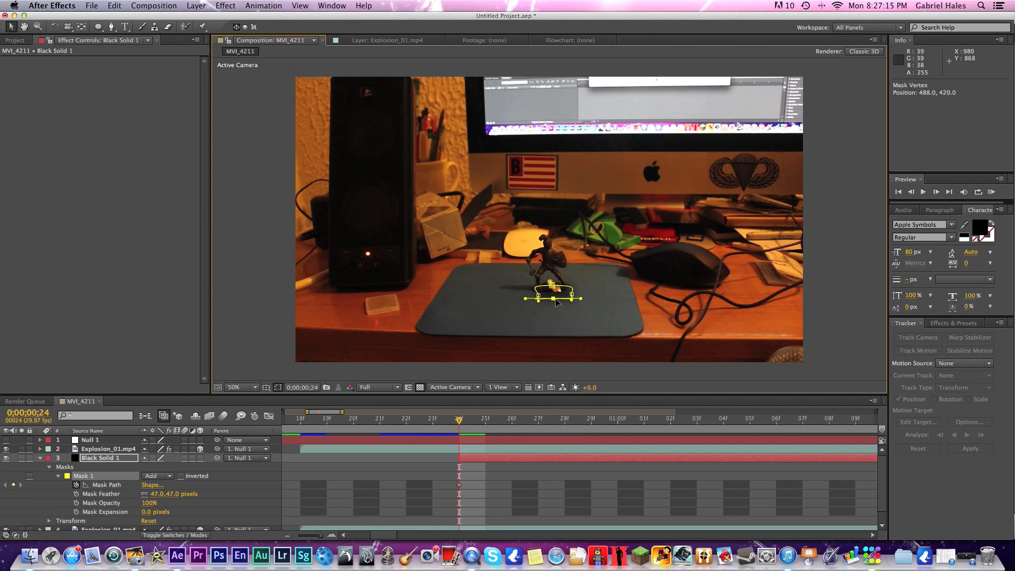
pyautogui.moveTo(551, 297); pyautogui.dragTo(554, 295)
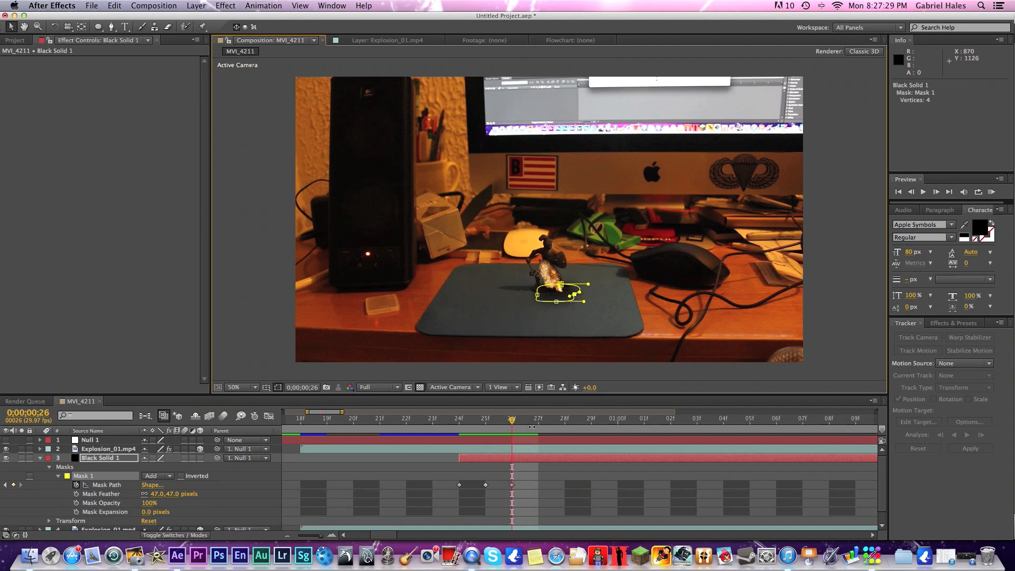
# Add later Mask Path keyframes widening the shadow ellipse as the fireball grows.
pyautogui.click(564, 418)
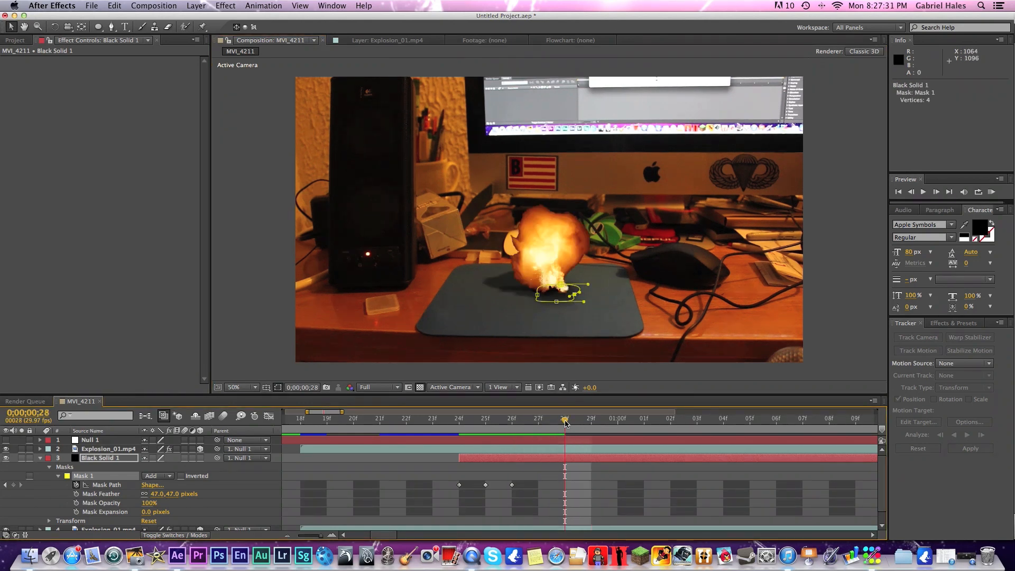
pyautogui.moveTo(578, 285); pyautogui.dragTo(534, 296)
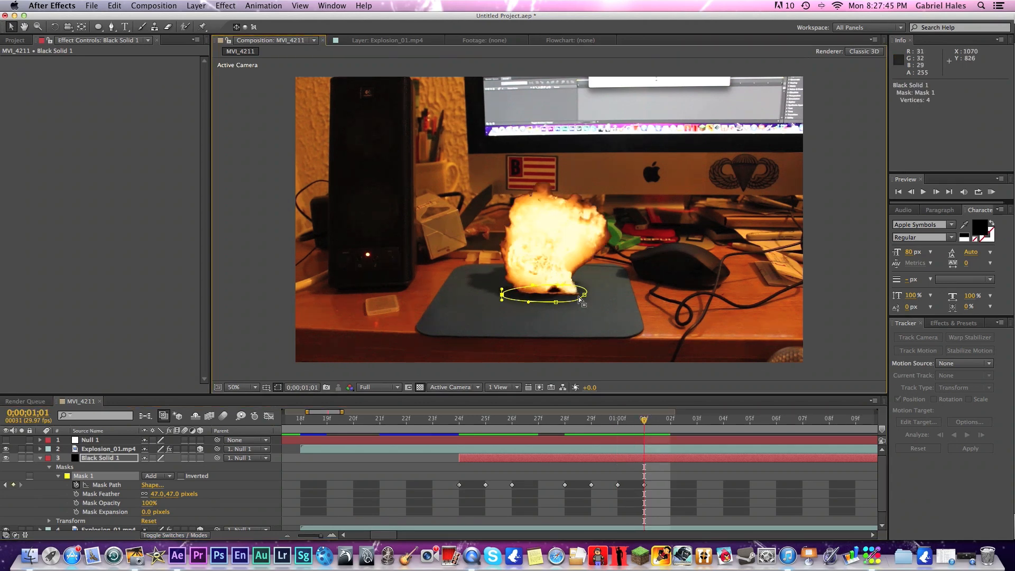
pyautogui.moveTo(585, 302); pyautogui.dragTo(594, 296)
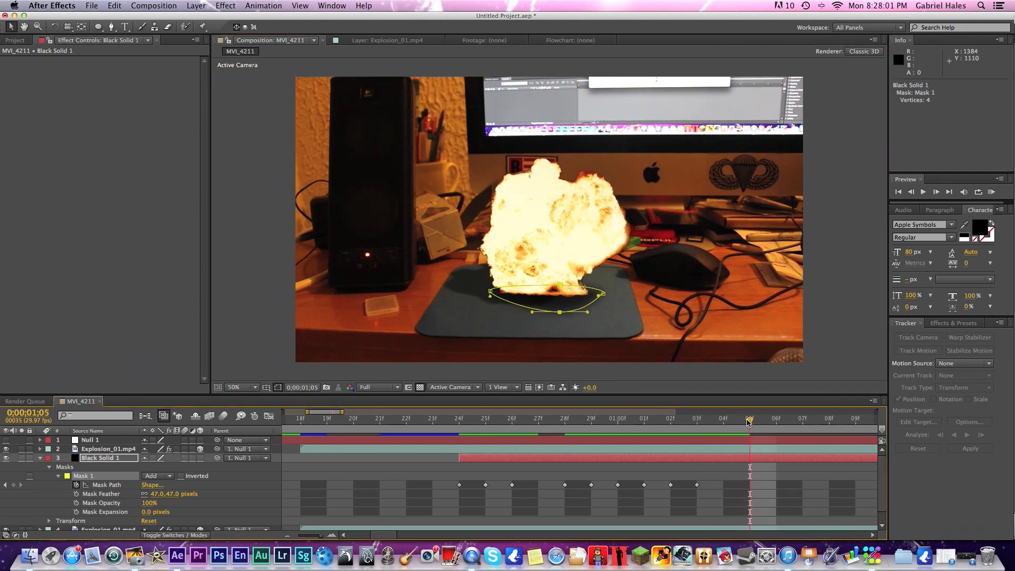
pyautogui.click(802, 419)
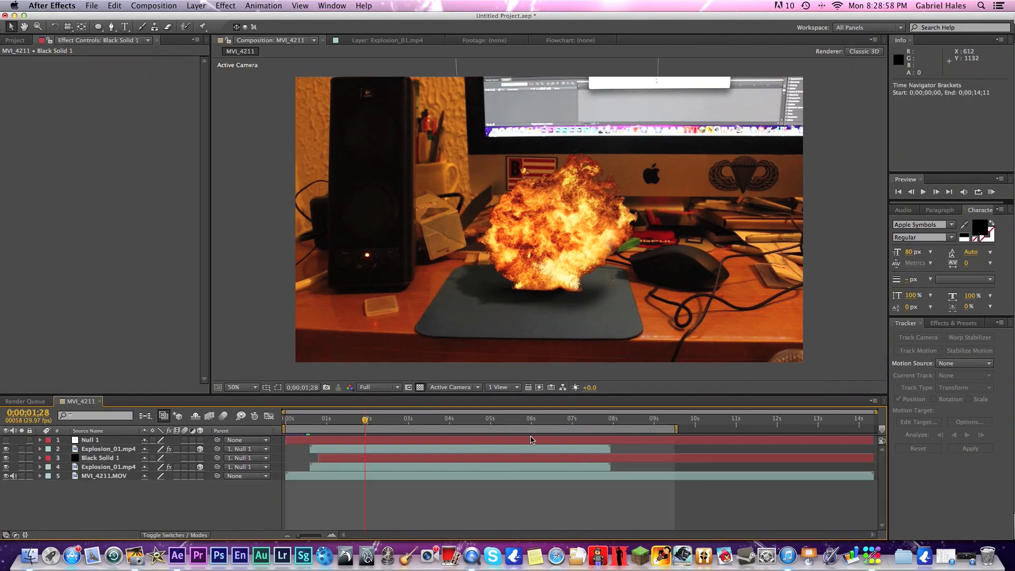
pyautogui.click(318, 418)
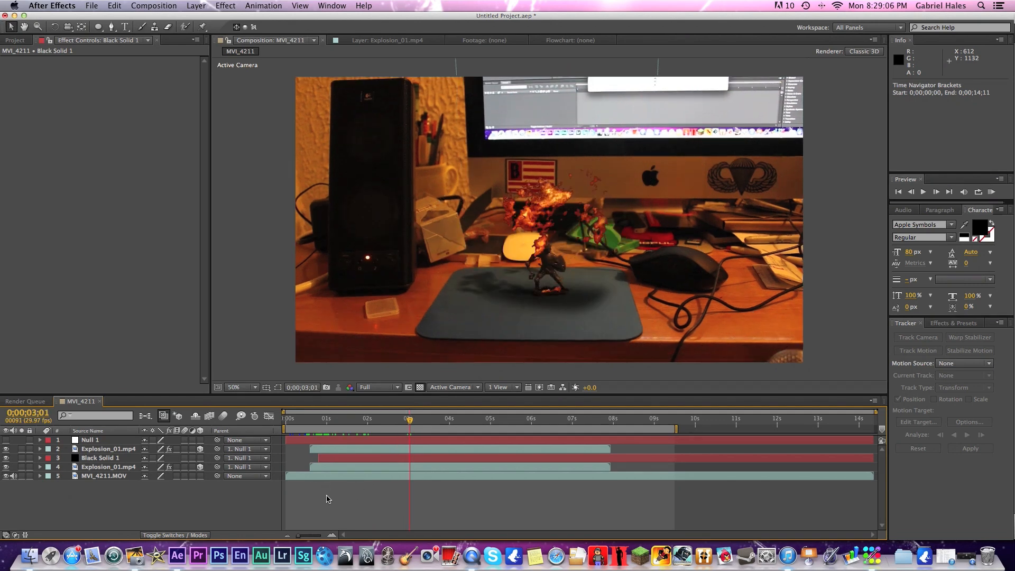
pyautogui.click(426, 417)
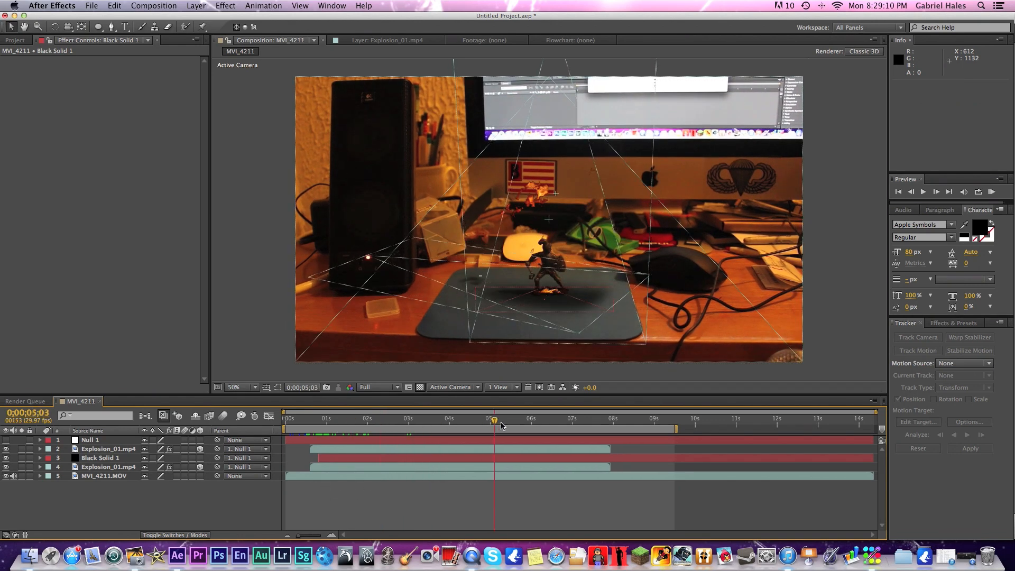
pyautogui.moveTo(494, 418); pyautogui.dragTo(548, 418)
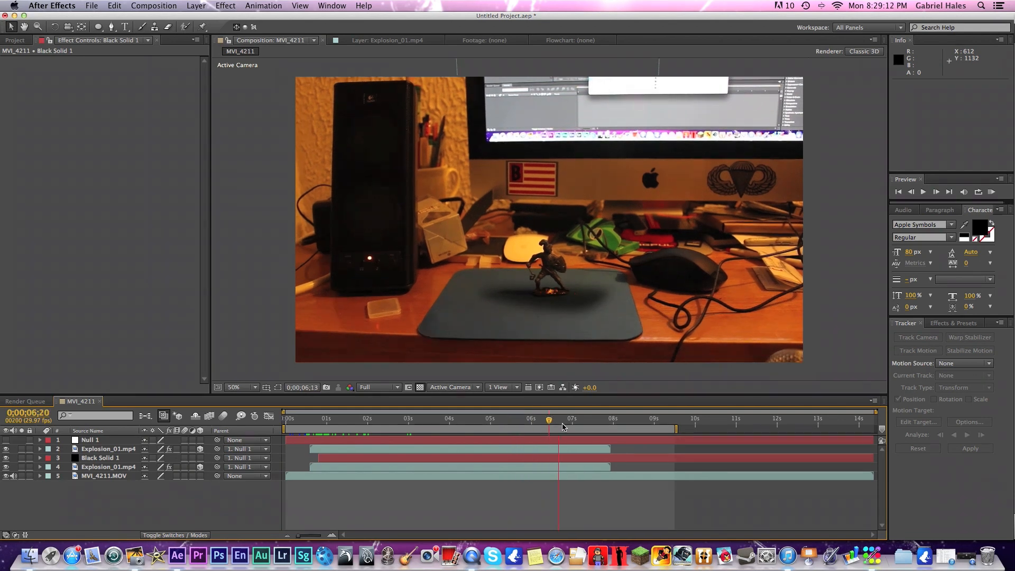
pyautogui.moveTo(549, 419); pyautogui.dragTo(586, 419)
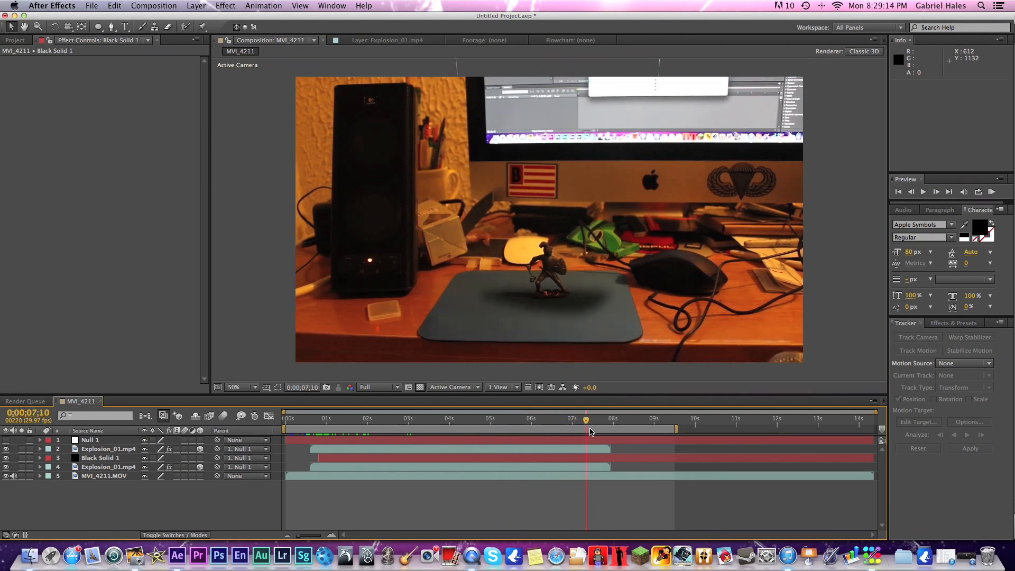
pyautogui.moveTo(586, 427); pyautogui.dragTo(599, 427)
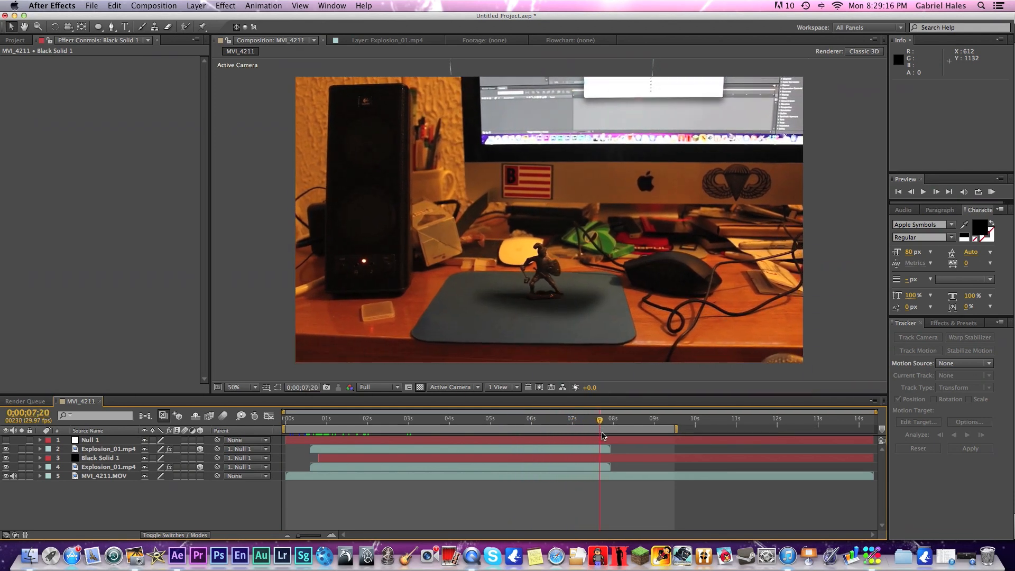
pyautogui.click(639, 429)
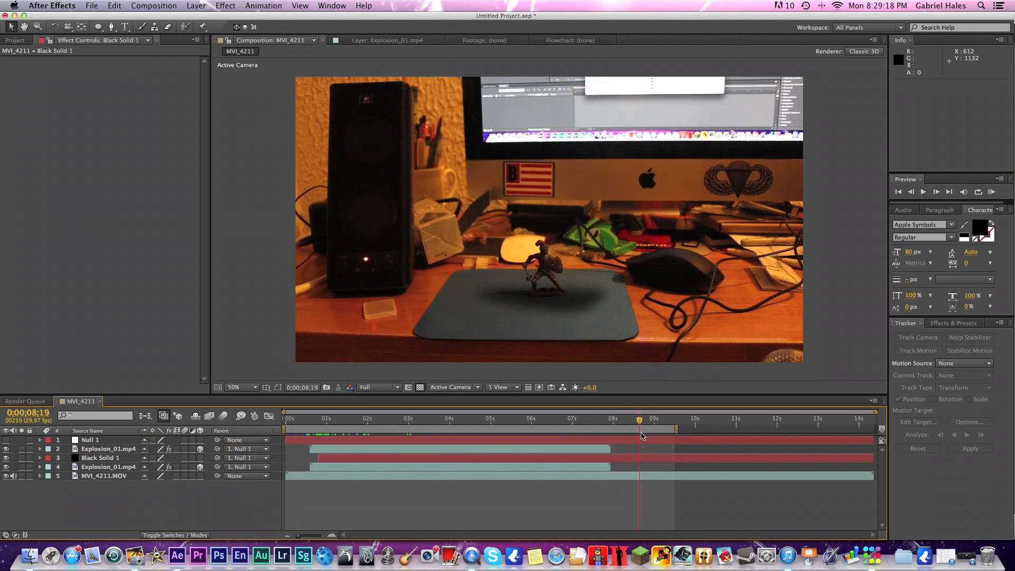
pyautogui.click(314, 418)
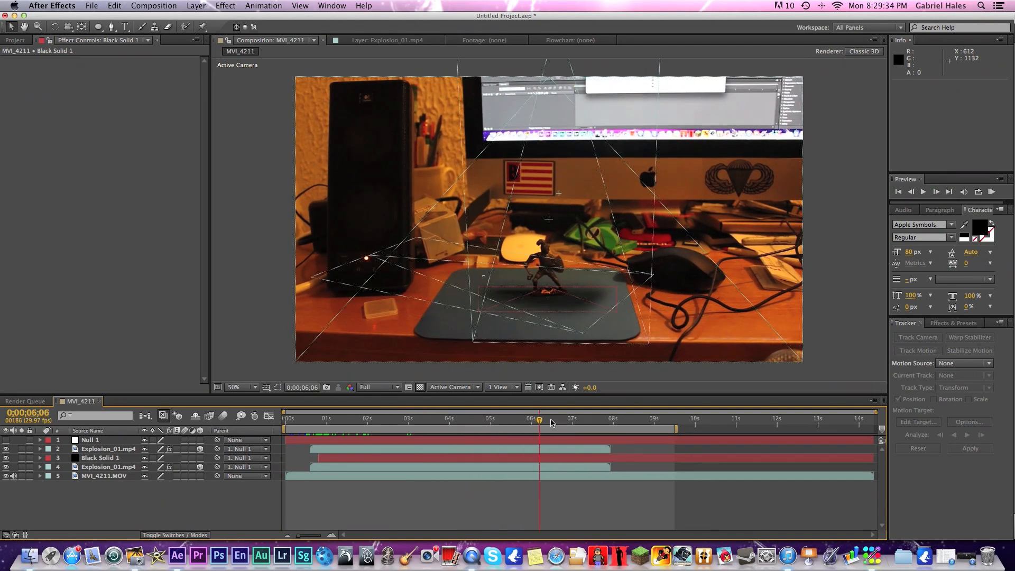
pyautogui.moveTo(539, 419); pyautogui.dragTo(652, 419)
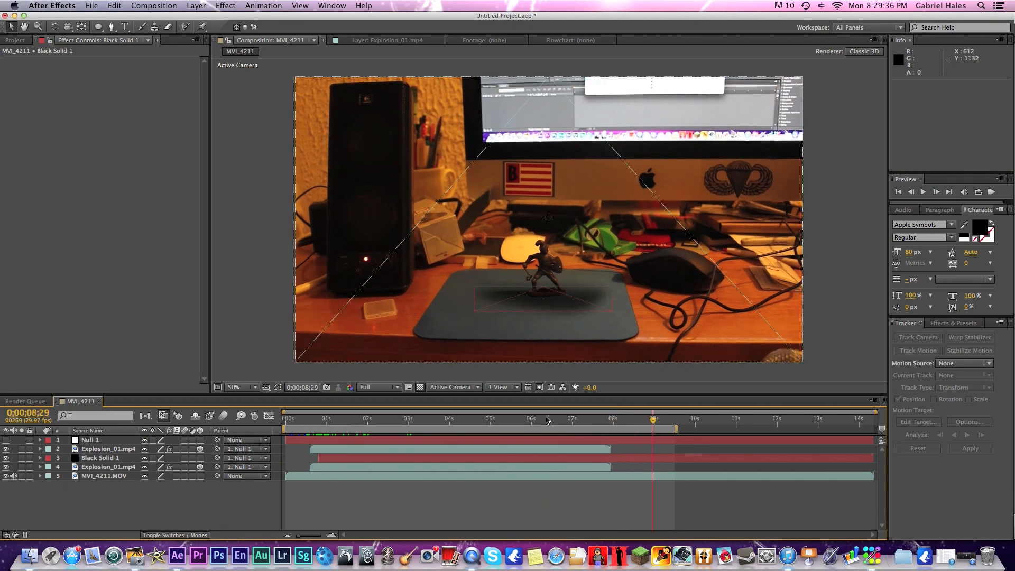
pyautogui.click(361, 418)
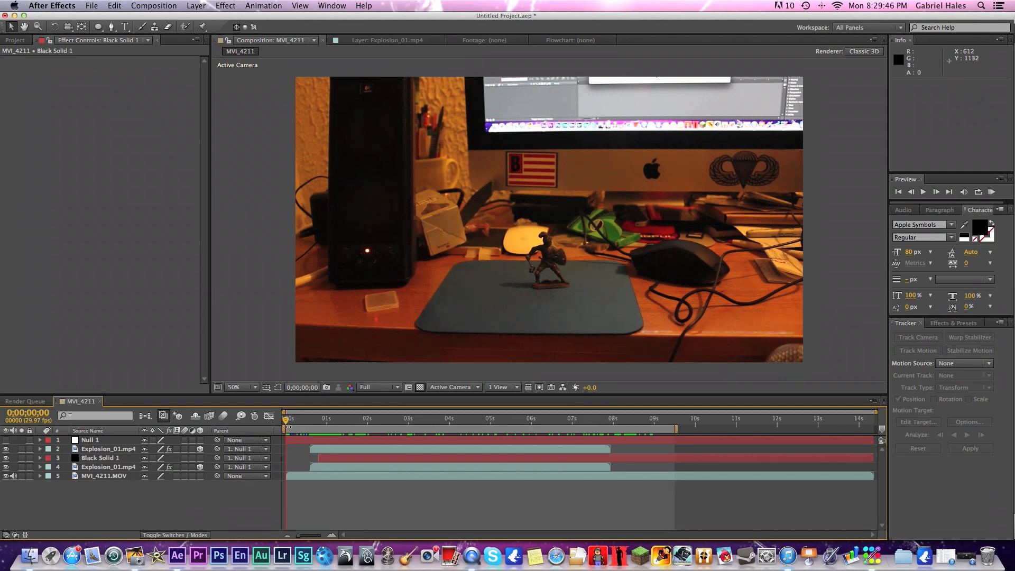
pyautogui.moveTo(286, 424)
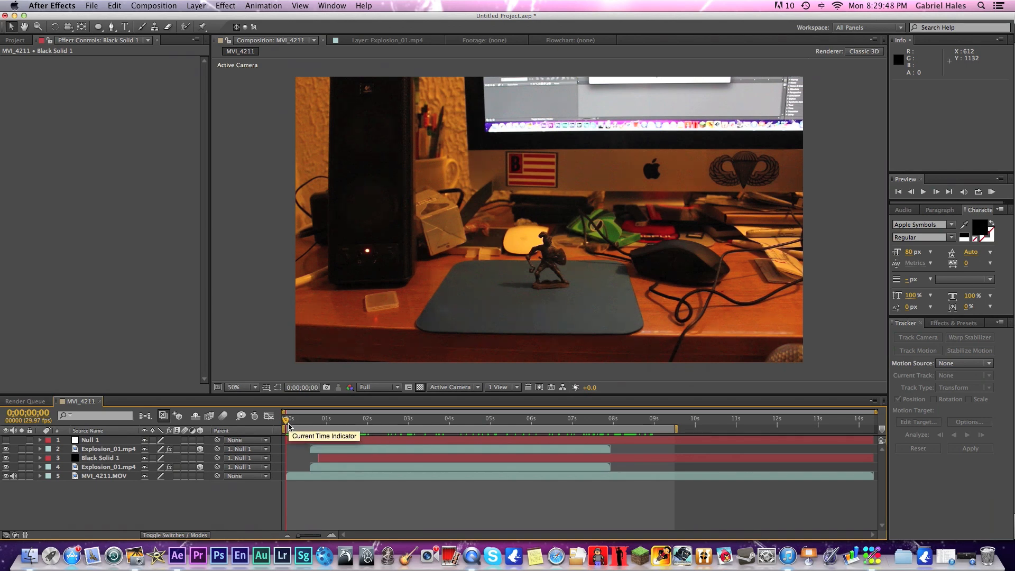